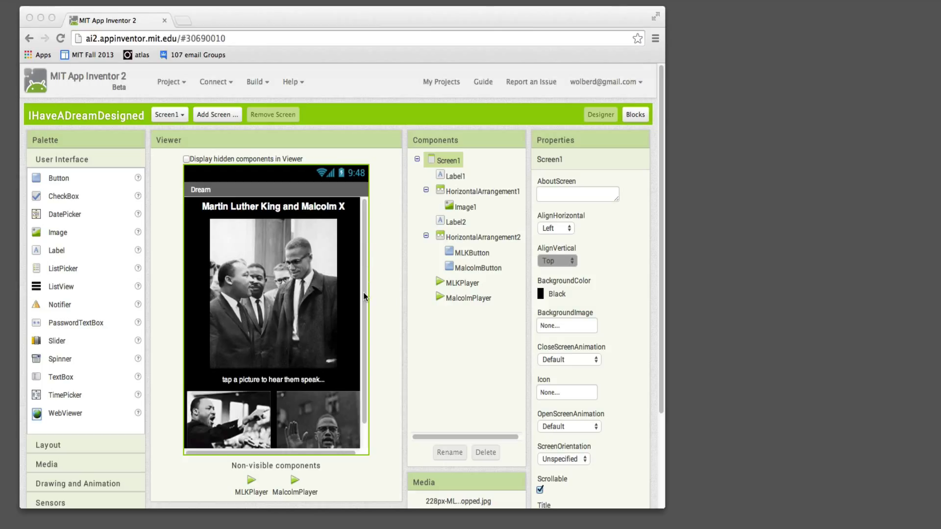
mouse_move(353, 276)
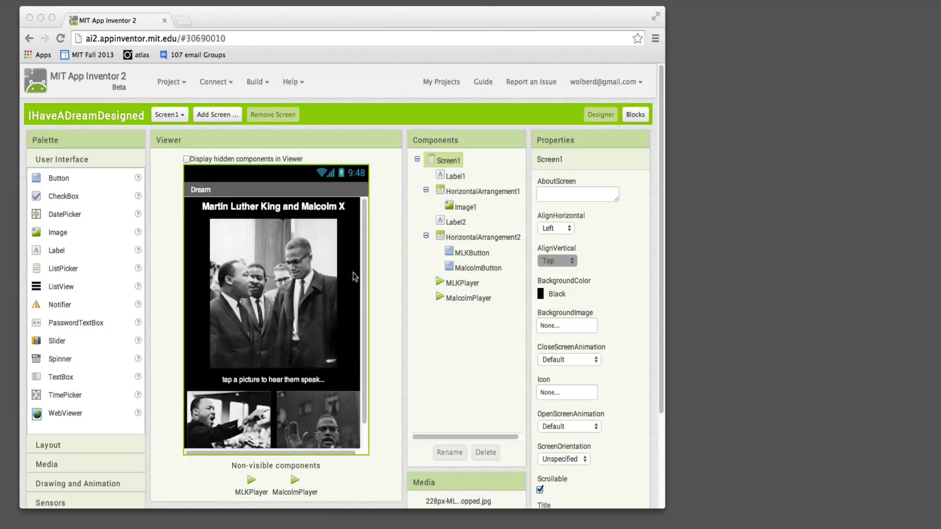
mouse_move(291, 383)
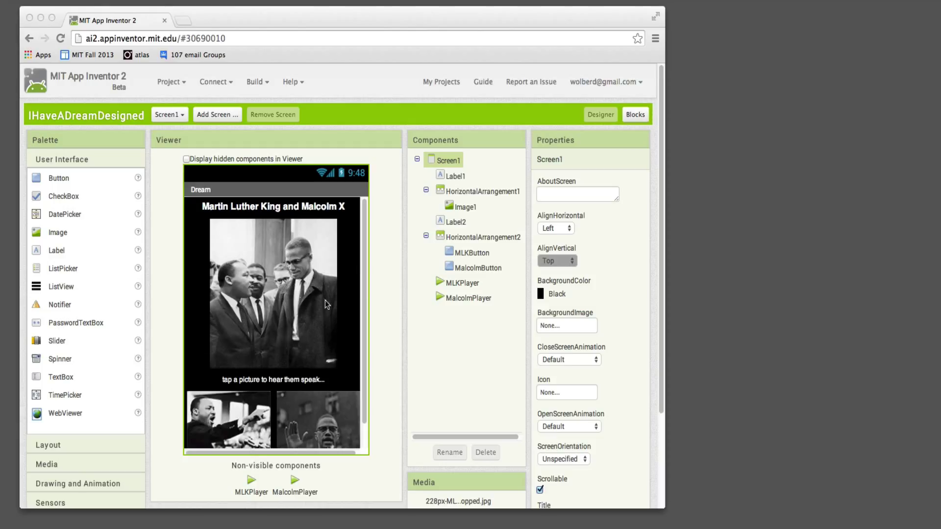
mouse_move(313, 227)
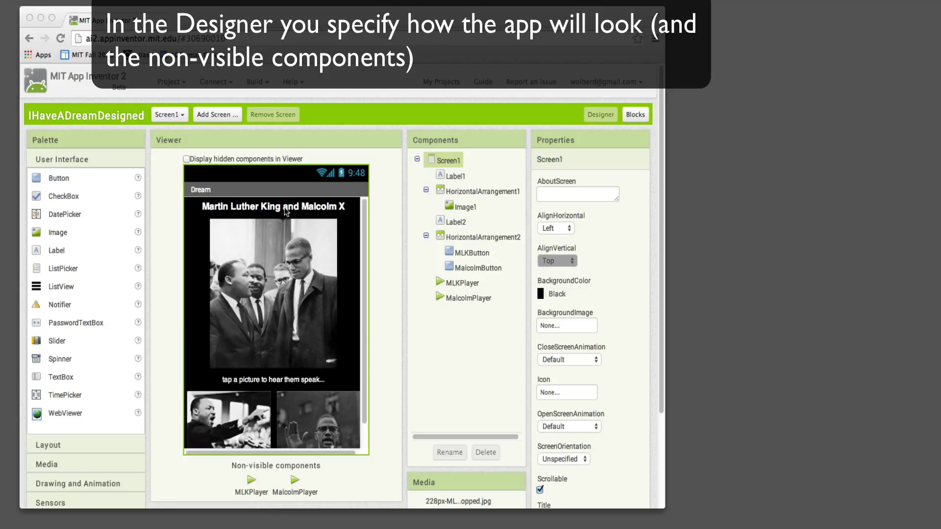
mouse_move(370, 312)
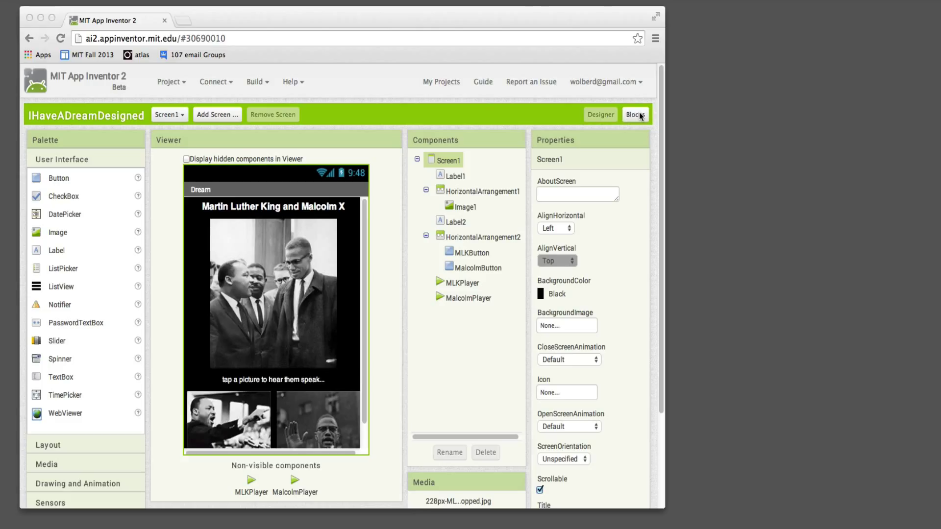
Open the Blocks Editor showing the MLKButton.Click and MalcolmButton.Click handlers.
click(634, 114)
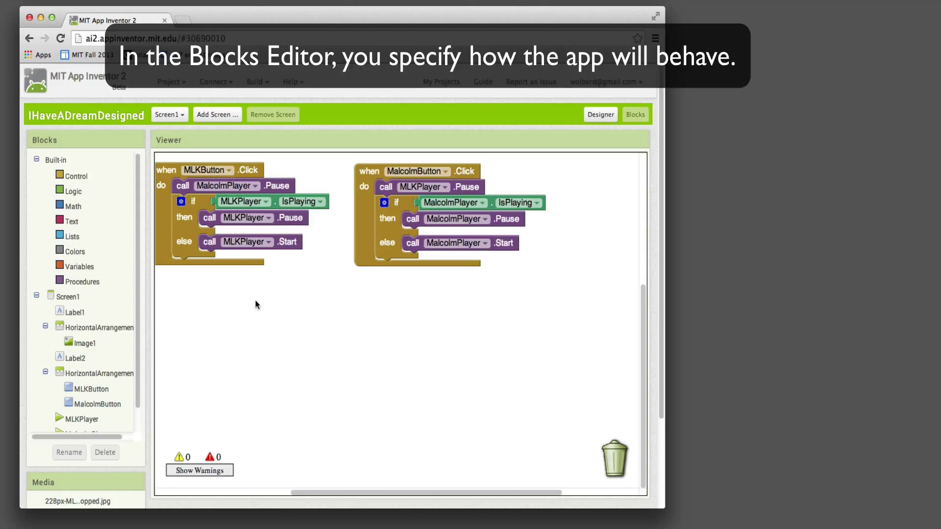
mouse_move(274, 318)
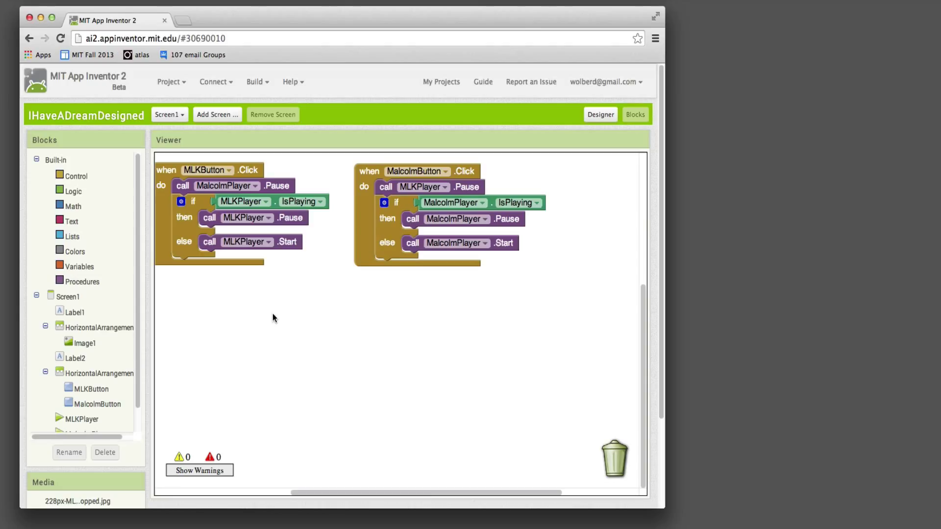
mouse_move(321, 256)
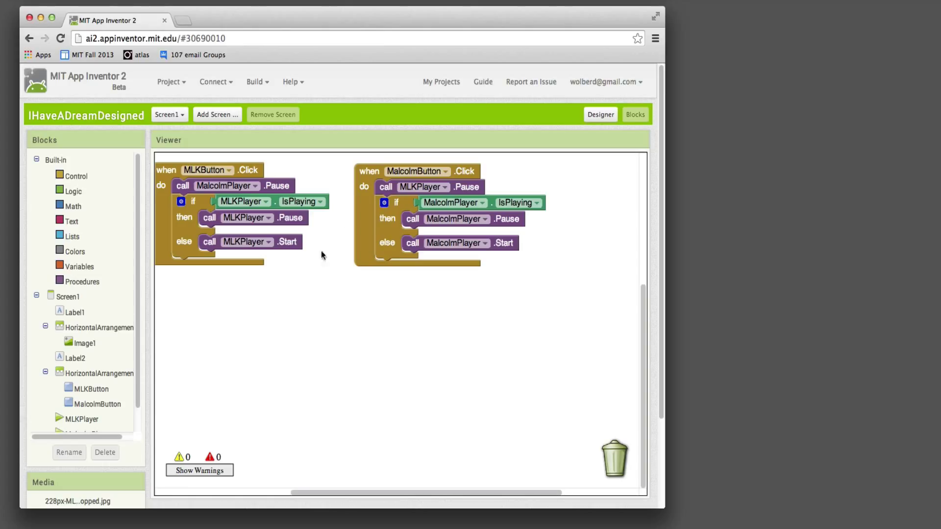
mouse_move(245, 310)
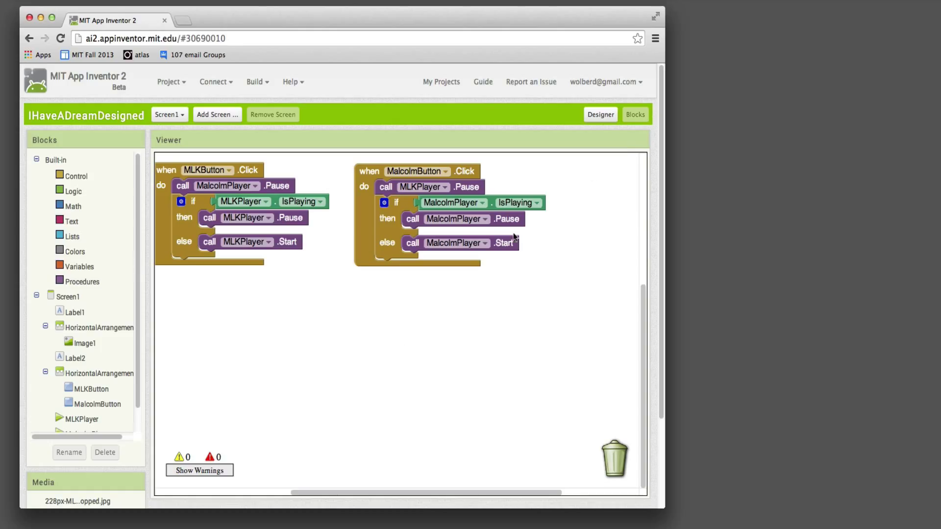
Return to the Designer view with the 'I Have a Dream!' screen title.
click(600, 115)
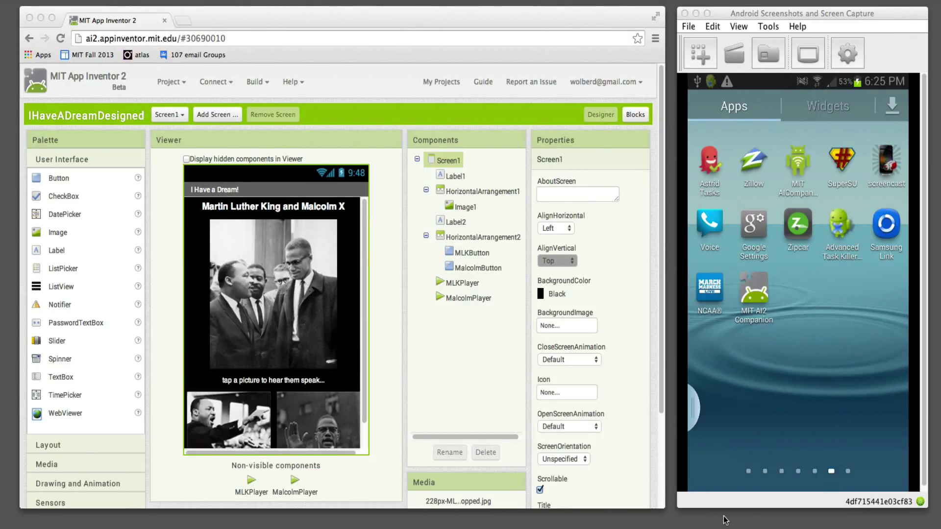
mouse_move(642, 457)
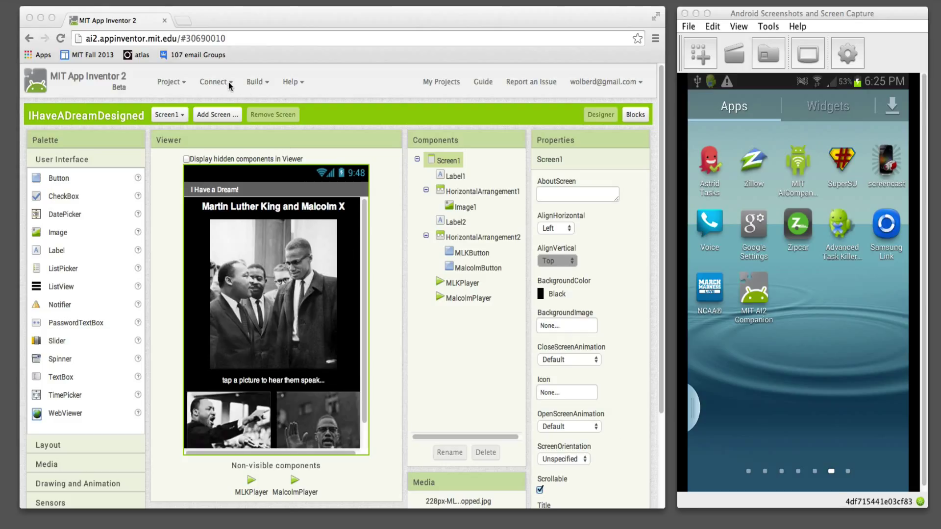
Connect to the AI Companion to get a connection code and QR barcode.
click(215, 82)
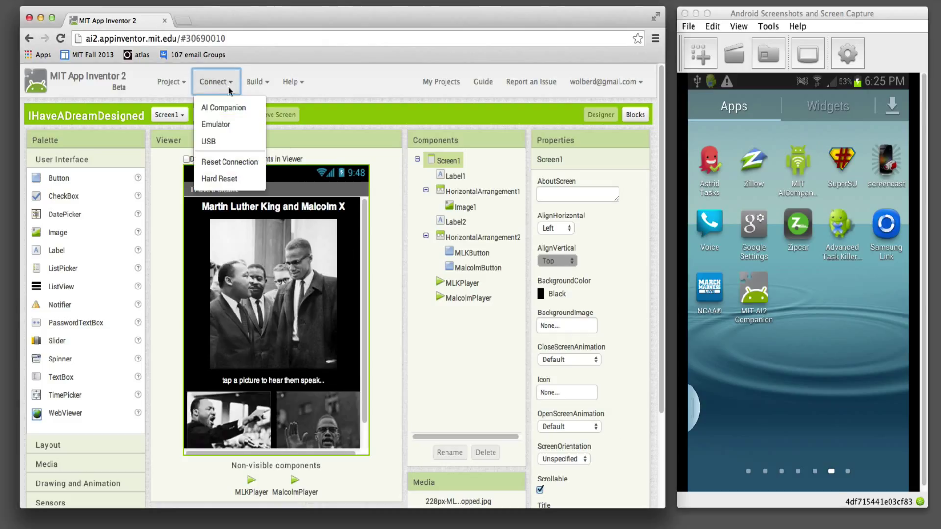
click(224, 106)
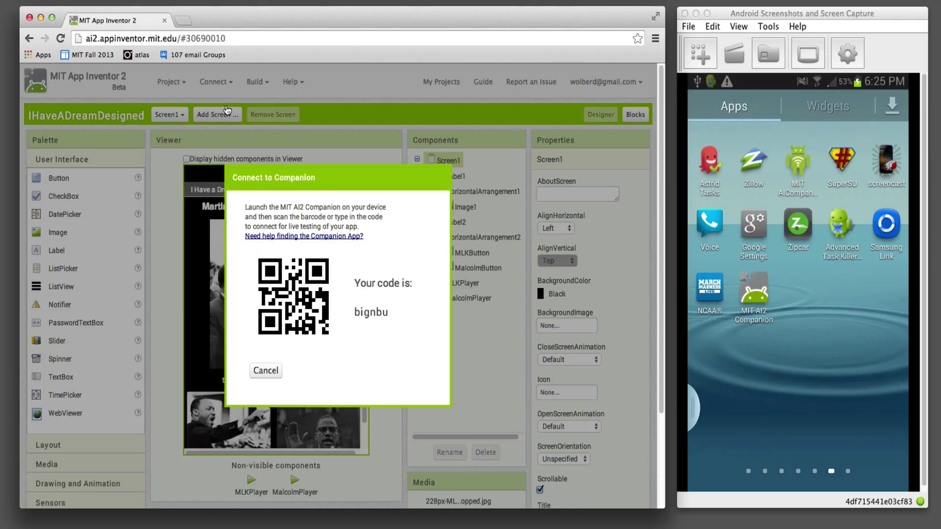
mouse_move(787, 284)
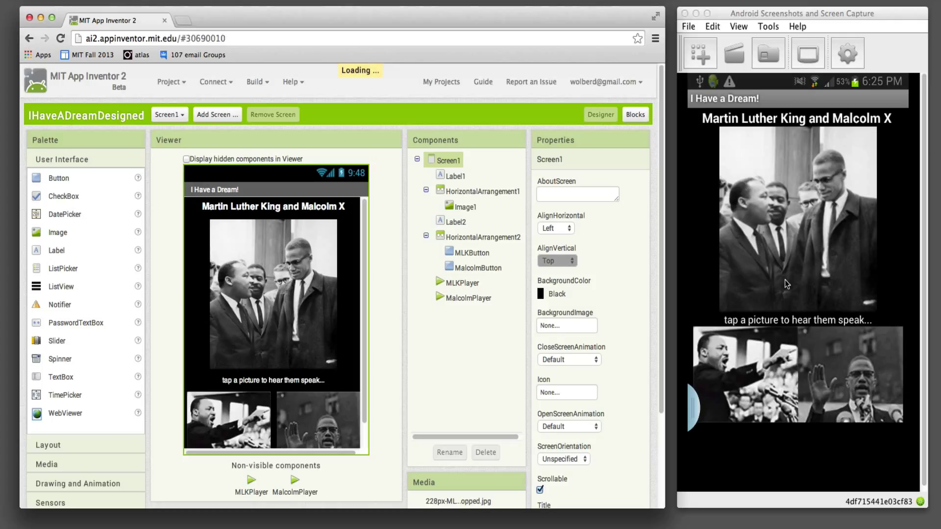
mouse_move(489, 296)
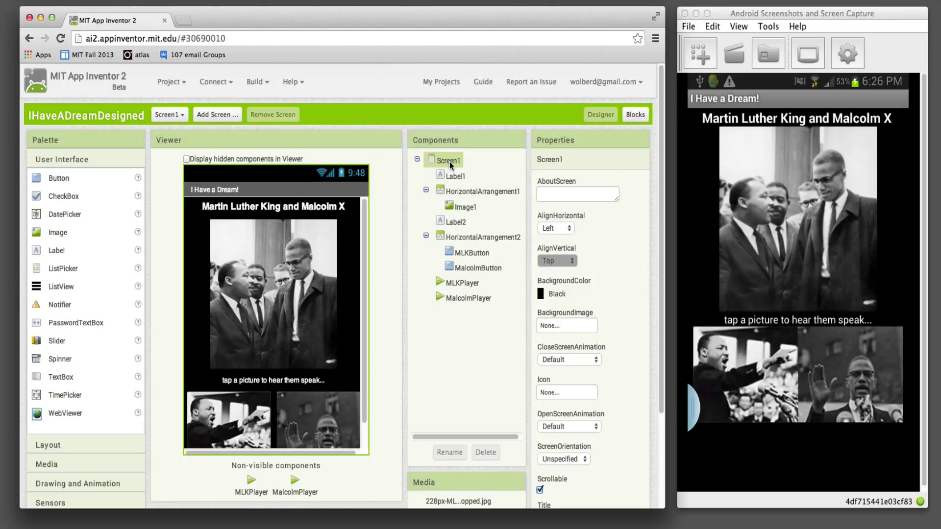
mouse_move(742, 127)
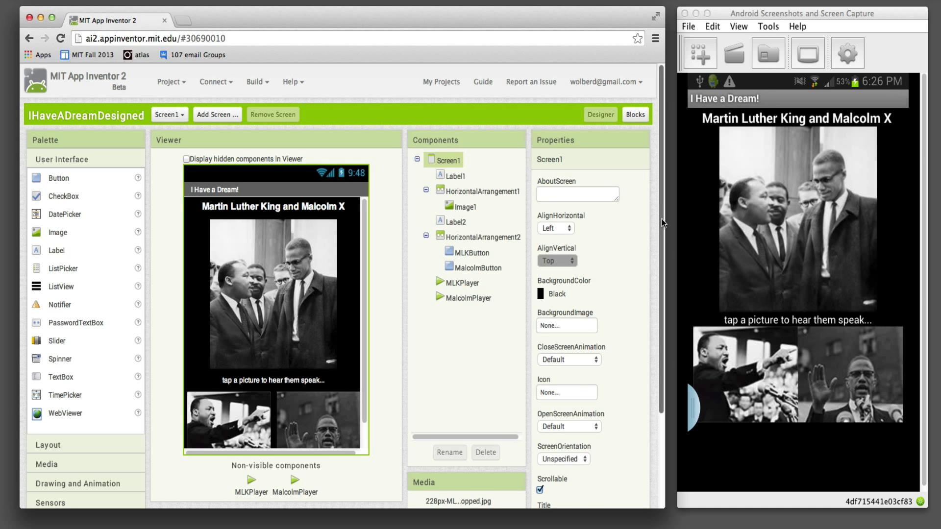
Set the Screen1 Title property to 'Dream'.
scroll(down, 3)
text(I Have)
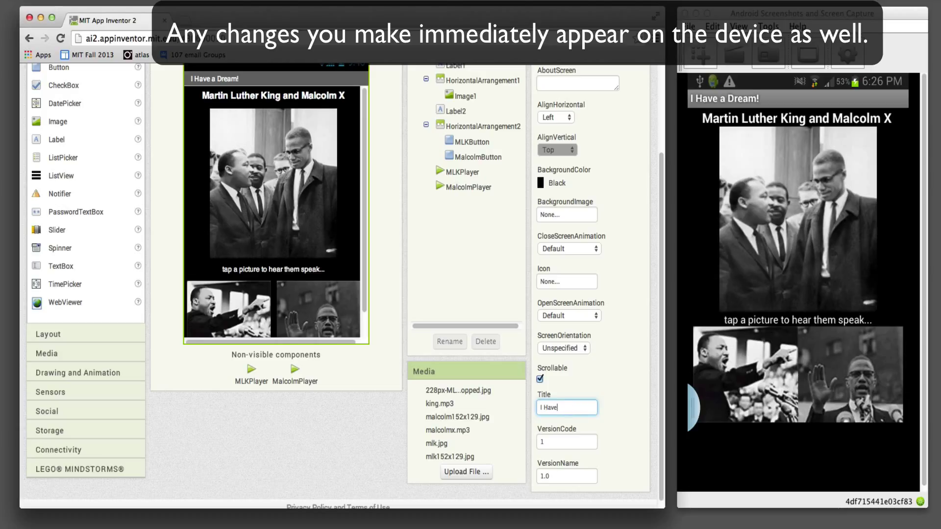
text(Dream)
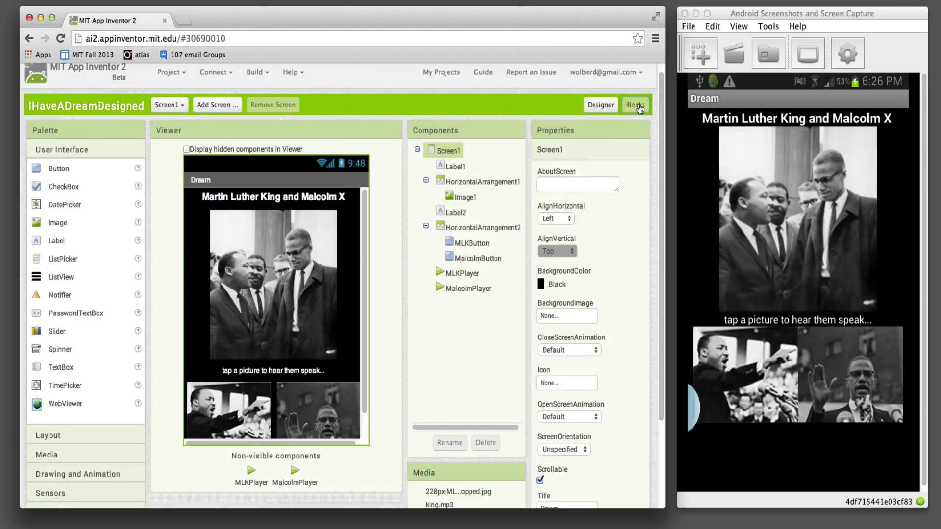
End the live Companion test while switching toward the Blocks view.
click(634, 105)
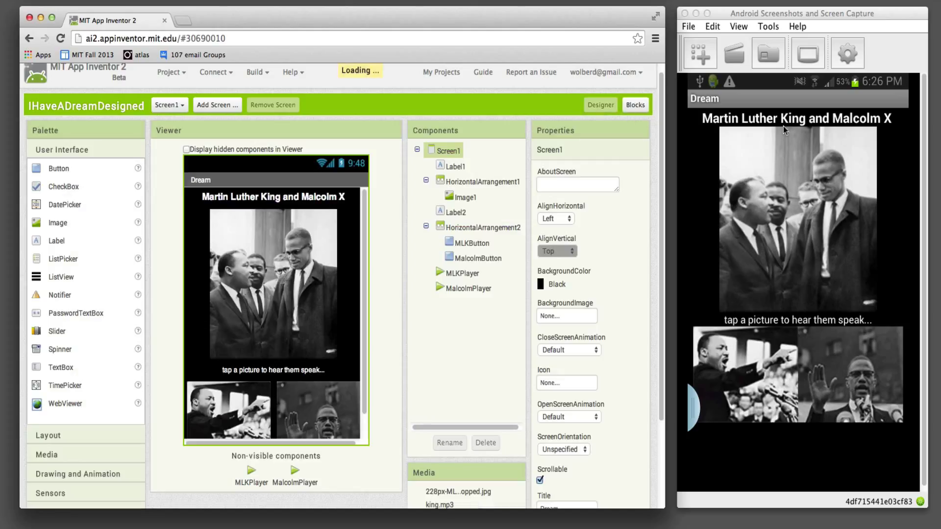
mouse_move(783, 252)
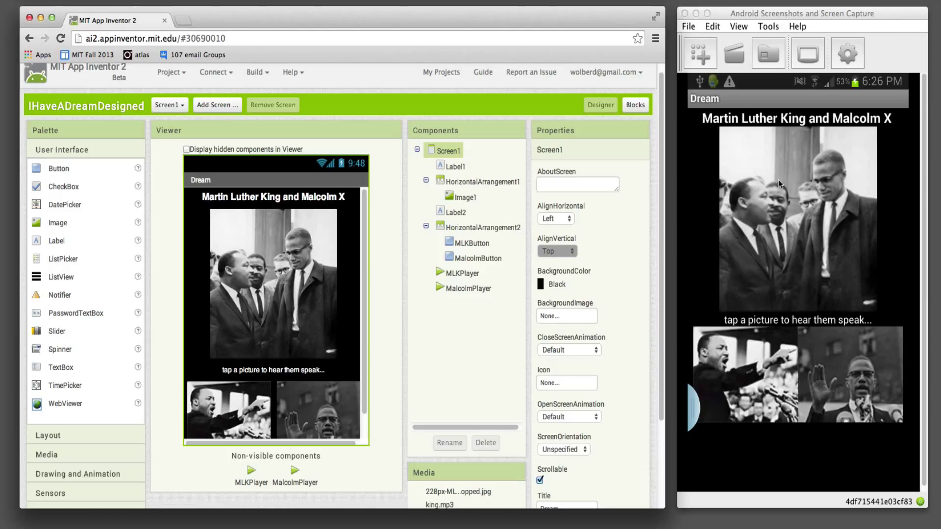
mouse_move(830, 143)
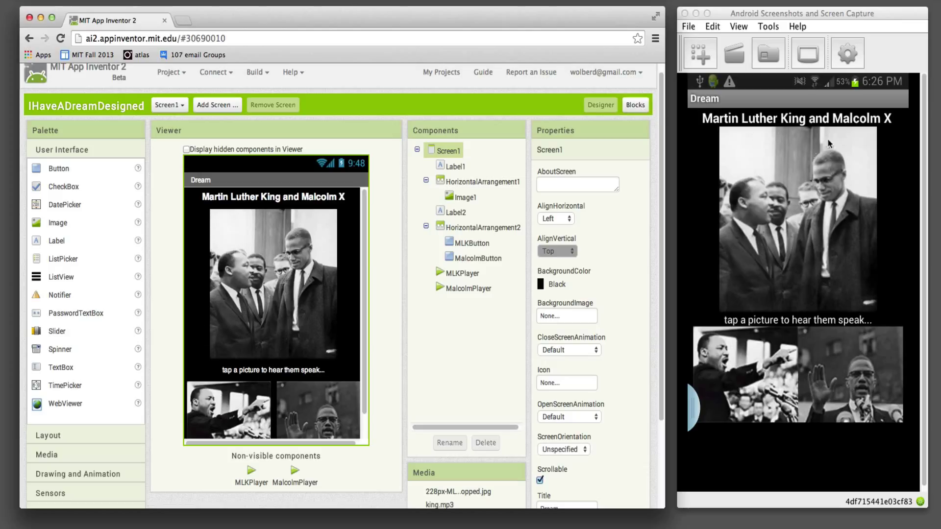
mouse_move(809, 227)
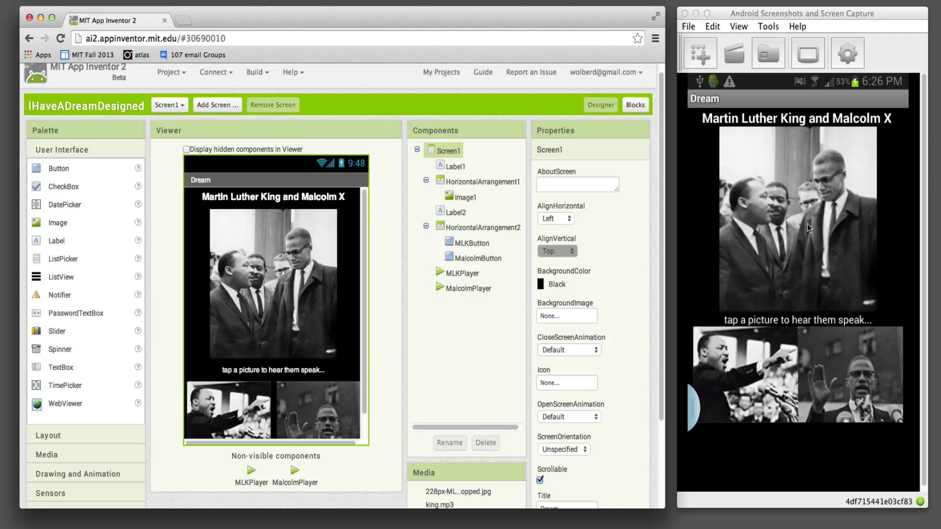
mouse_move(754, 265)
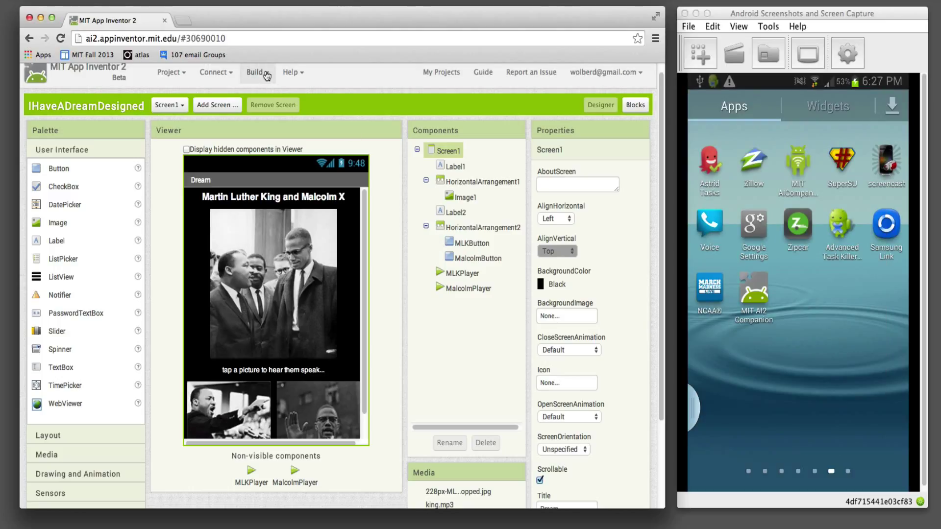
Build the app as an .apk with a QR code download link.
click(258, 72)
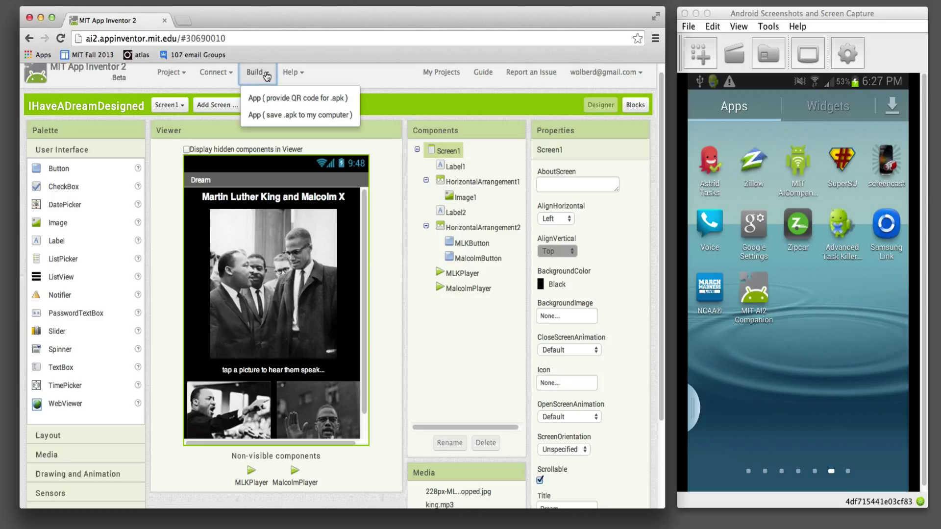
mouse_move(299, 98)
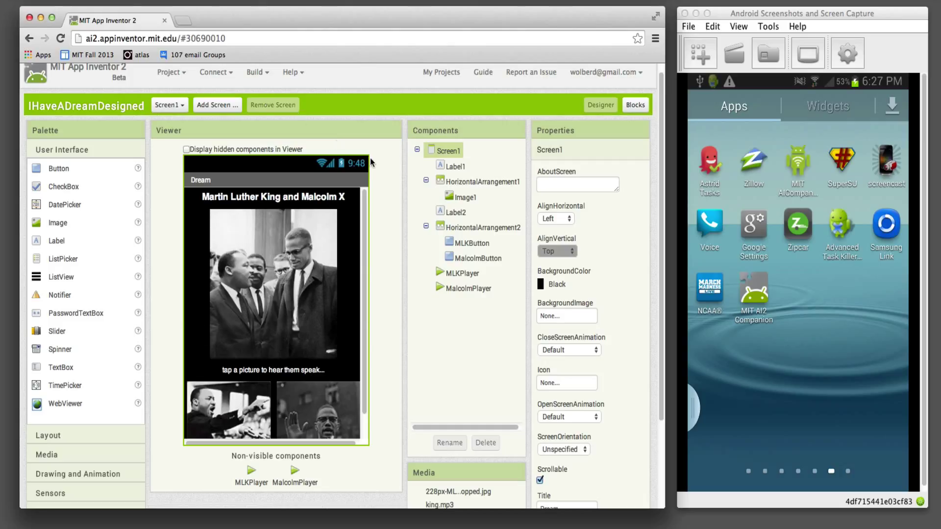
click(255, 72)
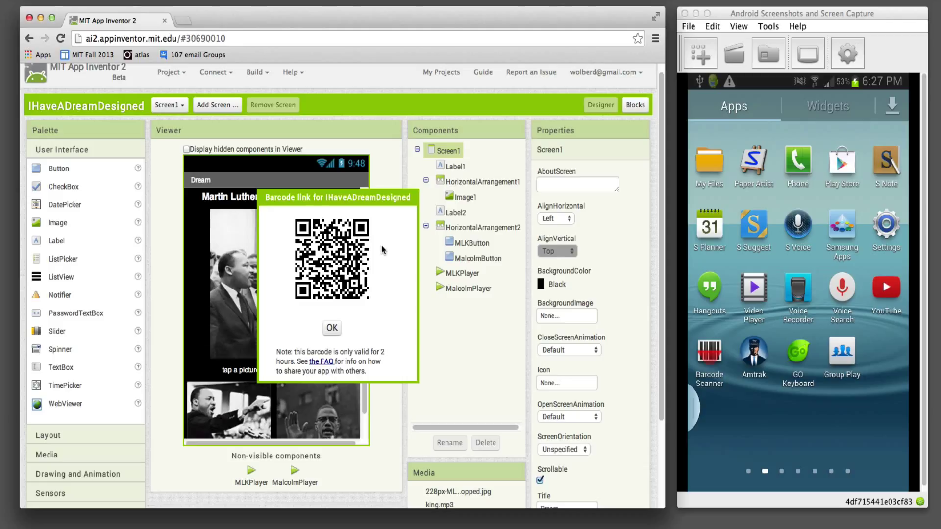
mouse_move(384, 320)
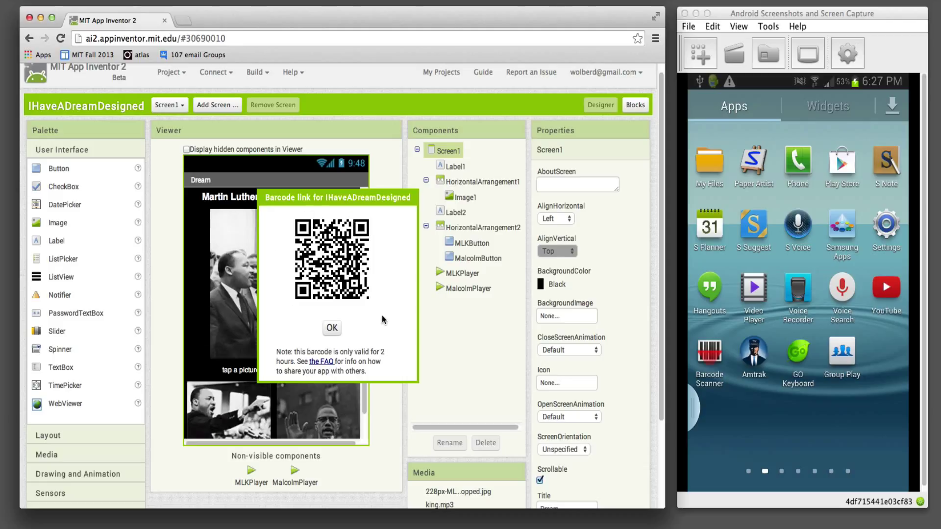
mouse_move(714, 361)
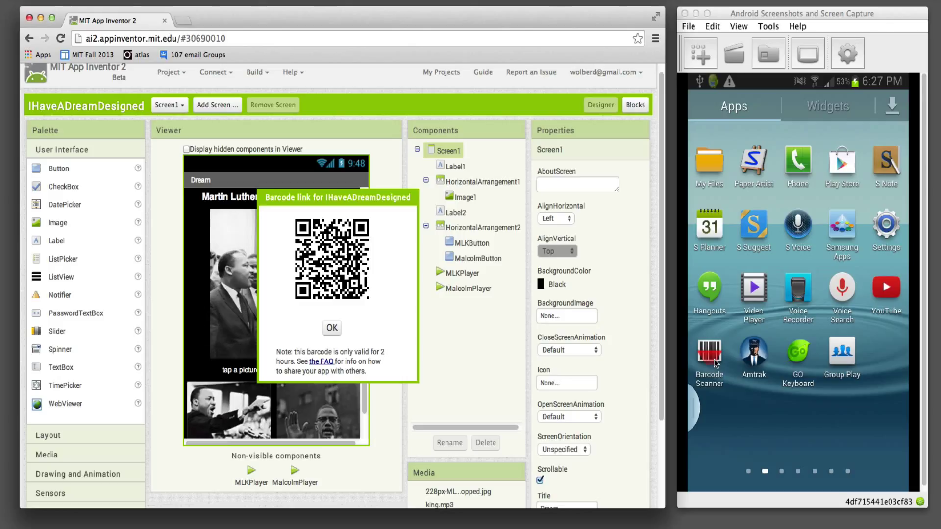
Scan the .apk QR code with the phone's barcode scanner and close the link dialog.
click(709, 354)
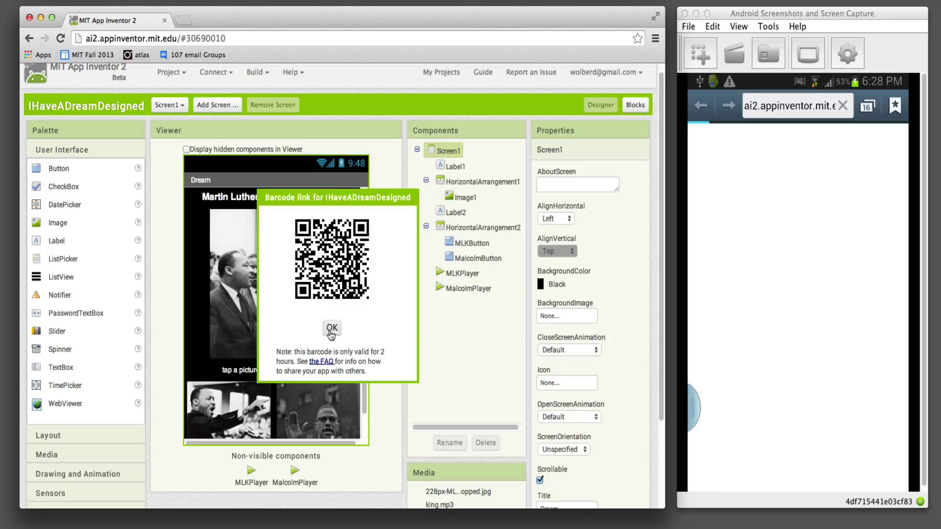
click(331, 330)
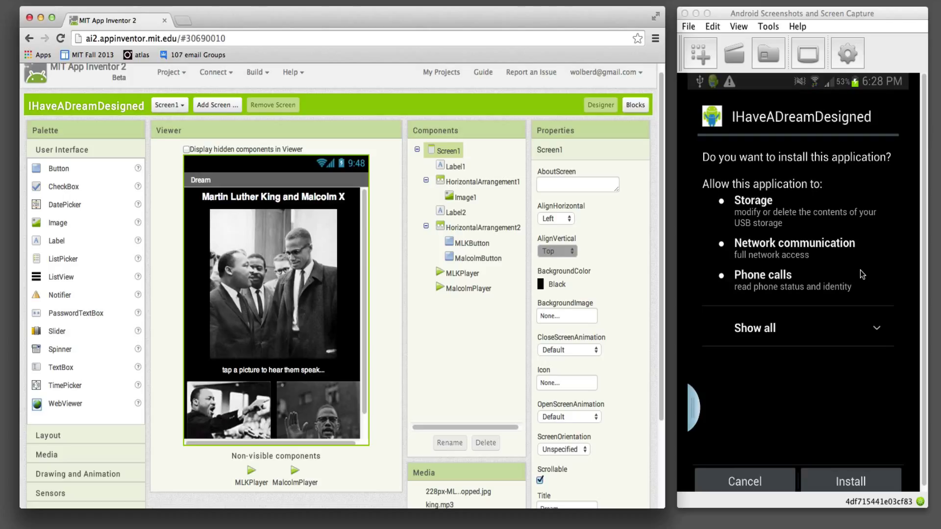
Install IHaveADreamDesigned on the phone and find it in the apps drawer.
click(850, 480)
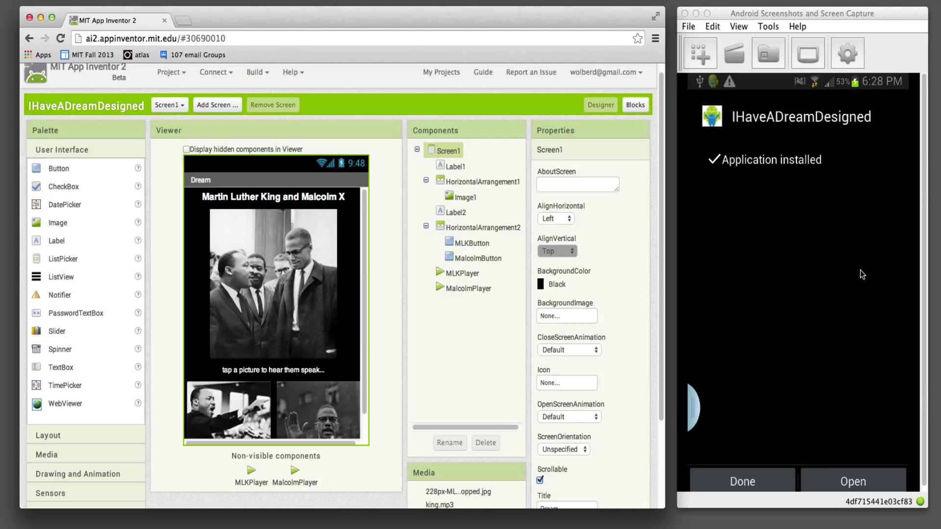
click(852, 481)
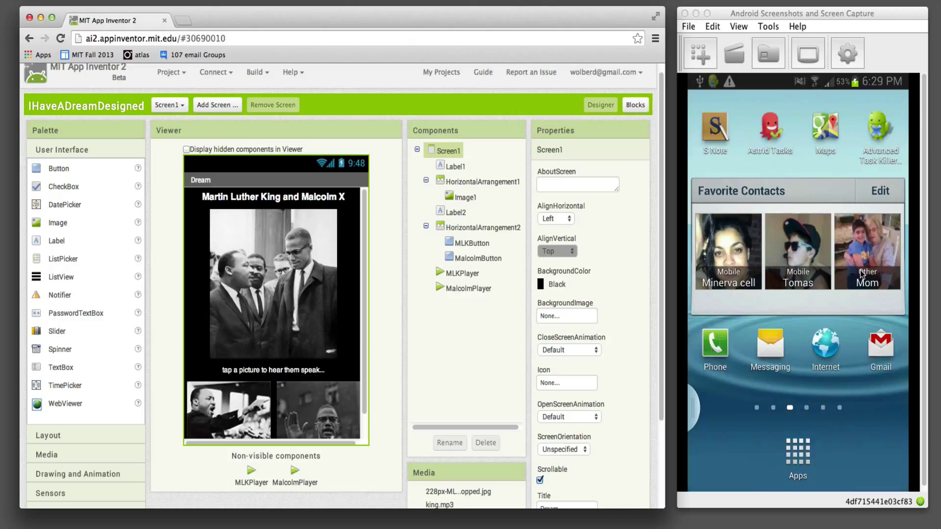
click(798, 455)
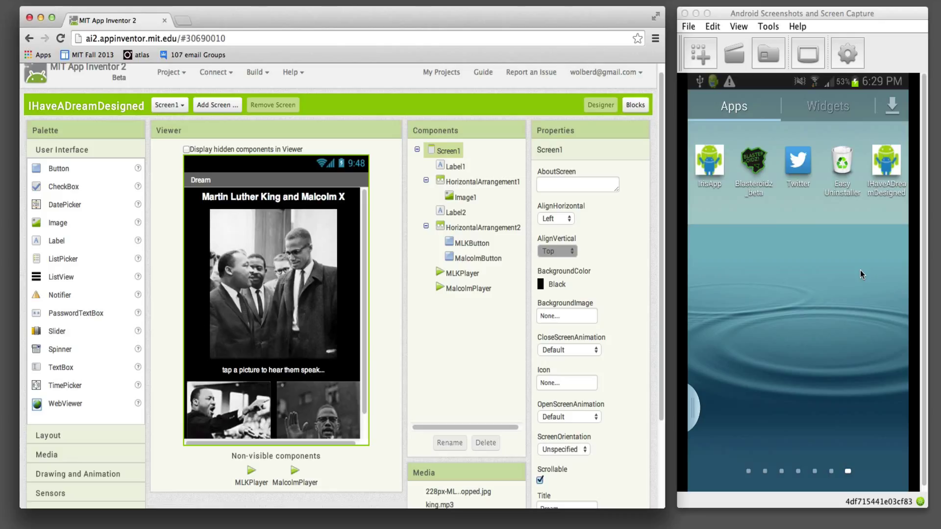
mouse_move(898, 171)
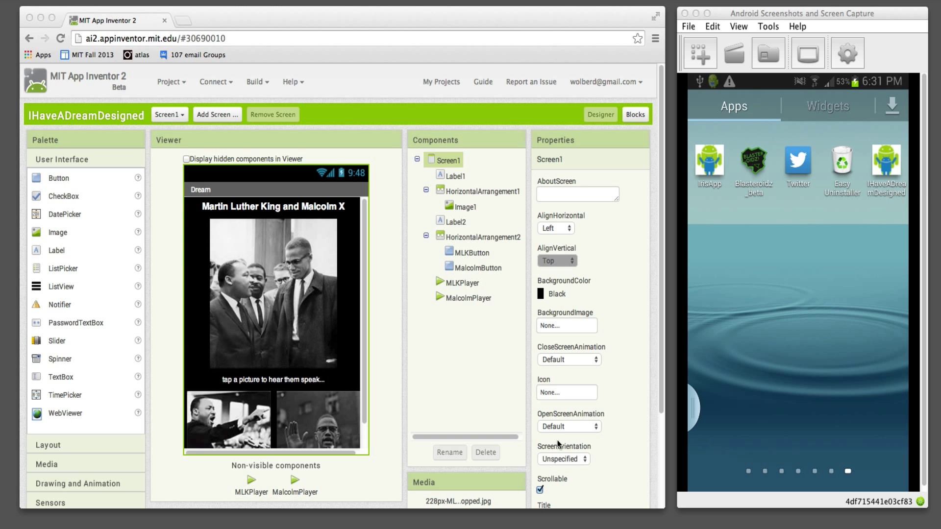
mouse_move(521, 248)
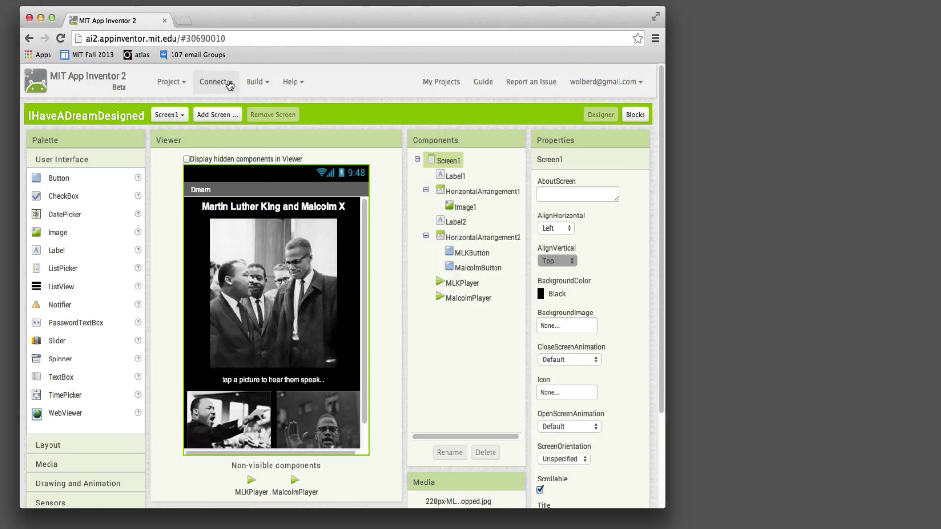
Launch the Android emulator from the Connect menu, then cancel the connection wait.
click(214, 82)
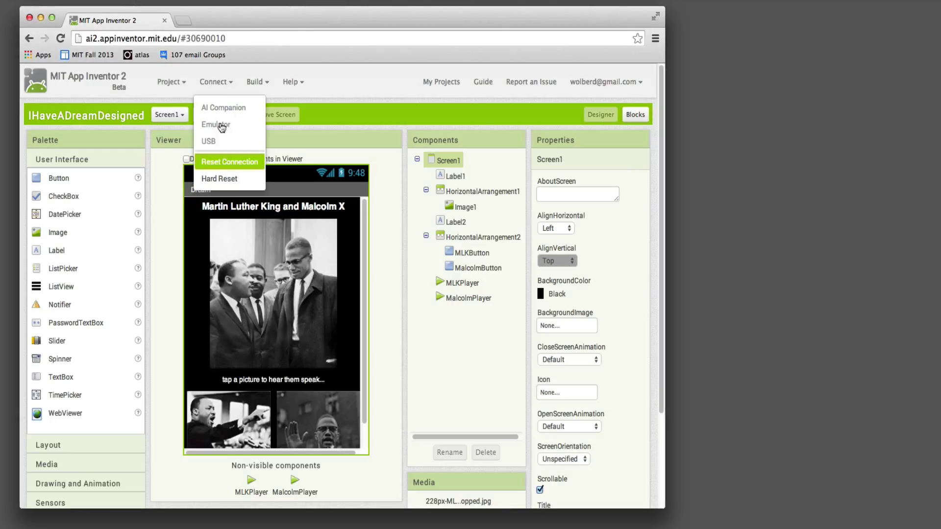
click(214, 82)
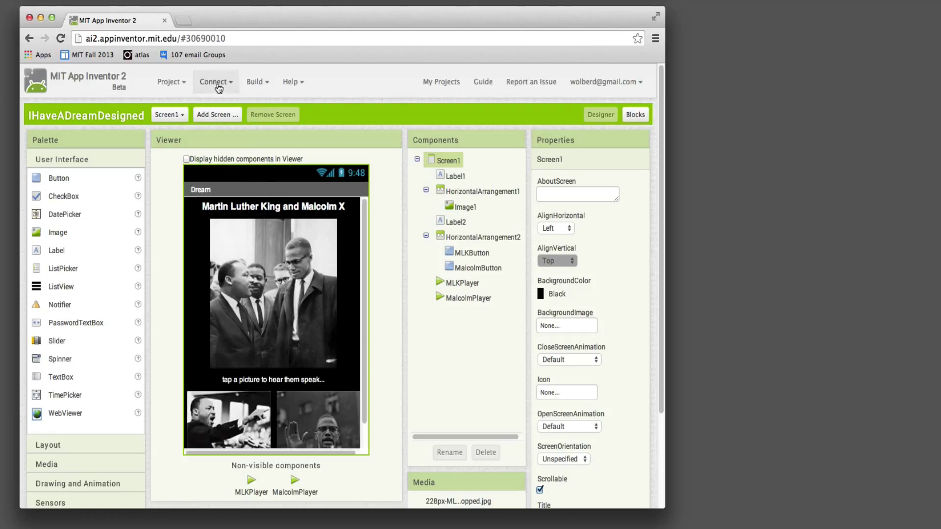
click(215, 82)
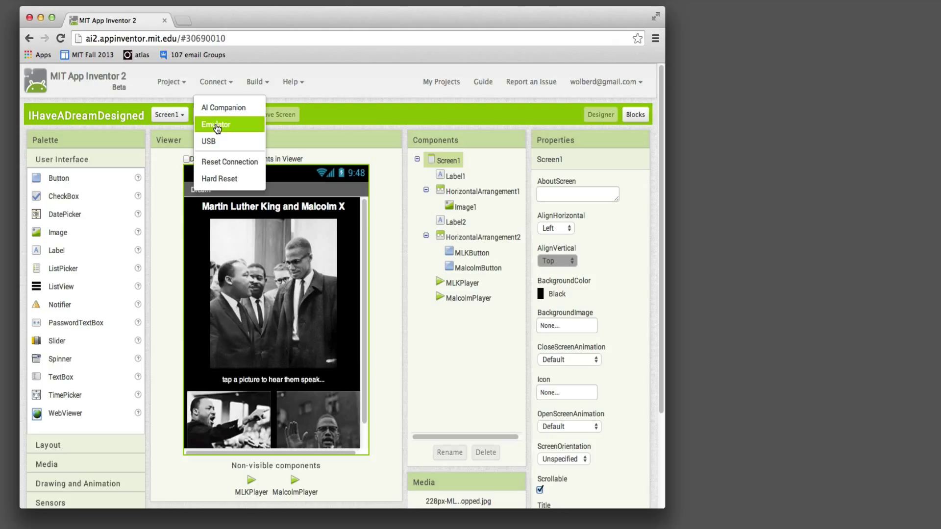
click(217, 124)
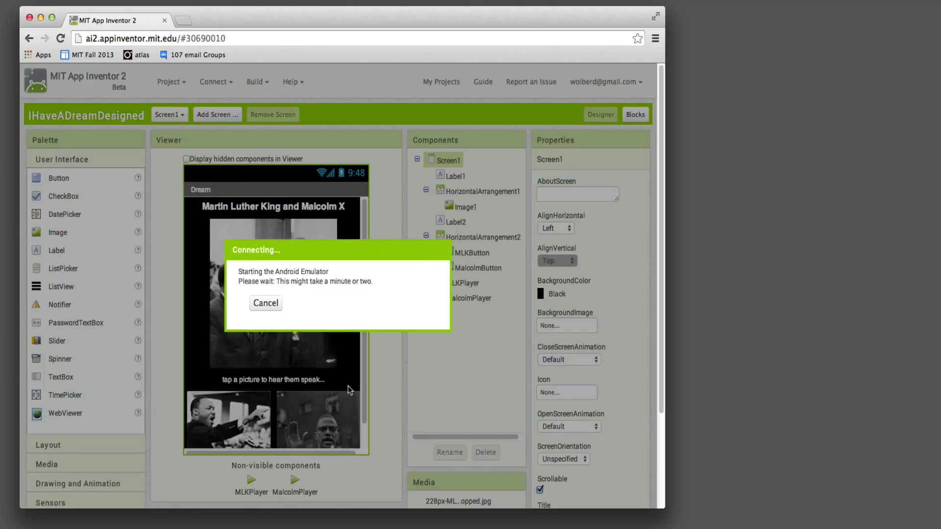
mouse_move(367, 334)
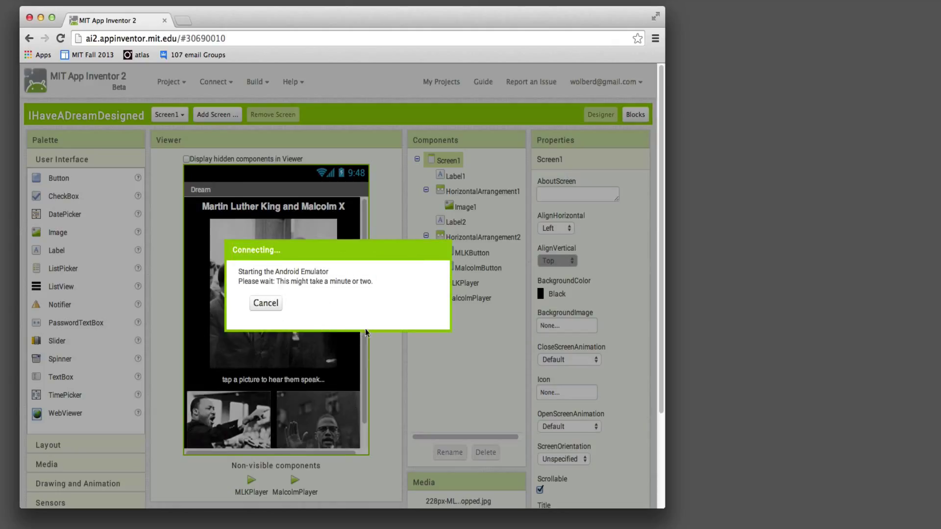
mouse_move(374, 388)
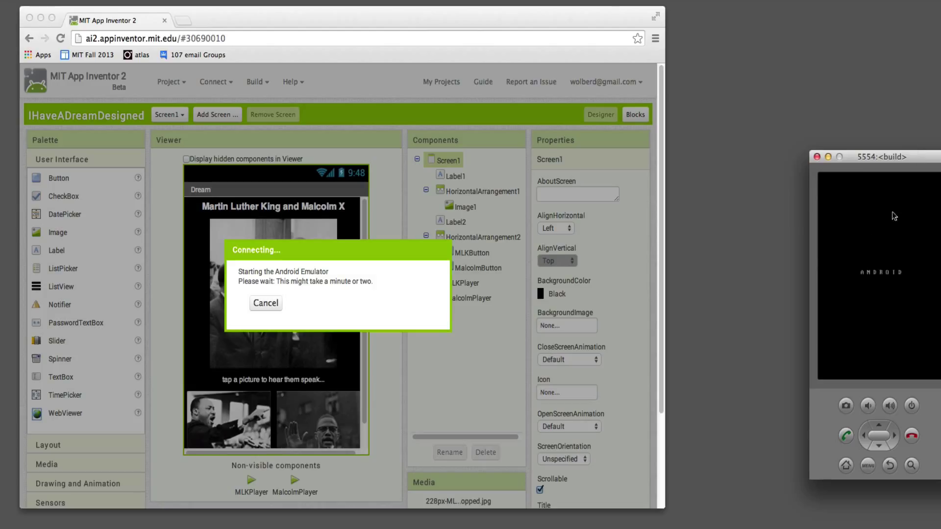
mouse_move(891, 259)
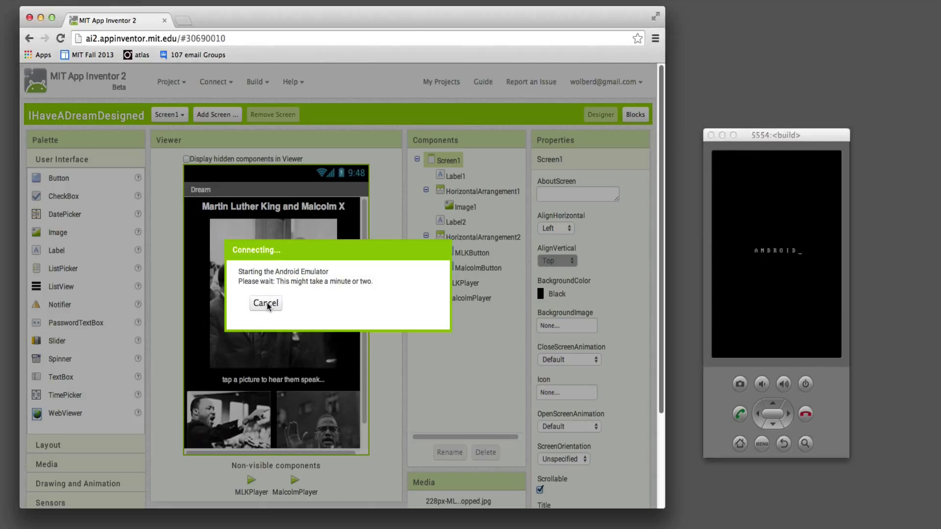
click(265, 303)
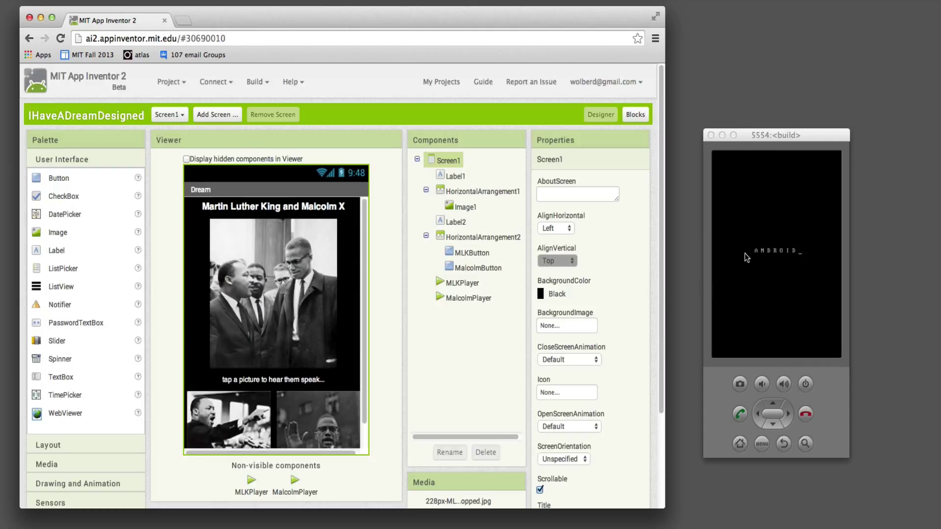
mouse_move(321, 88)
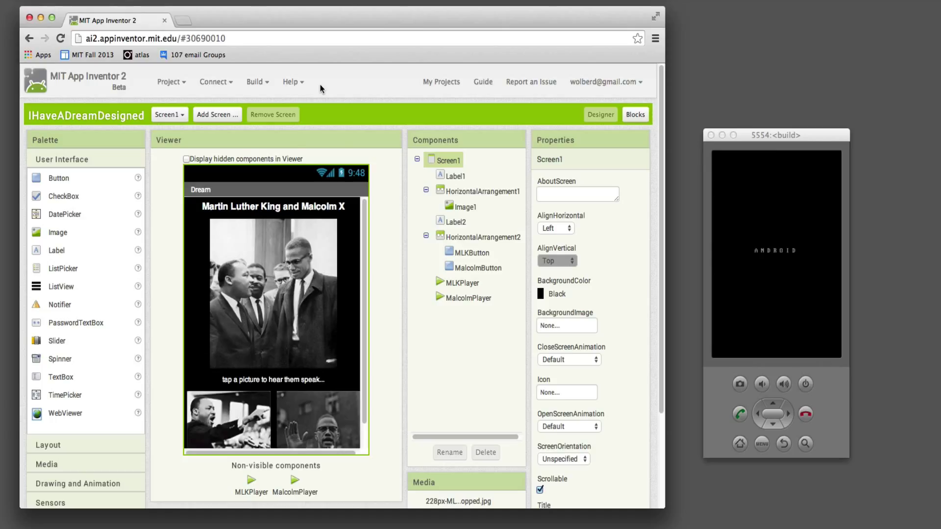
Open the Get Started guide from the Help menu.
click(291, 82)
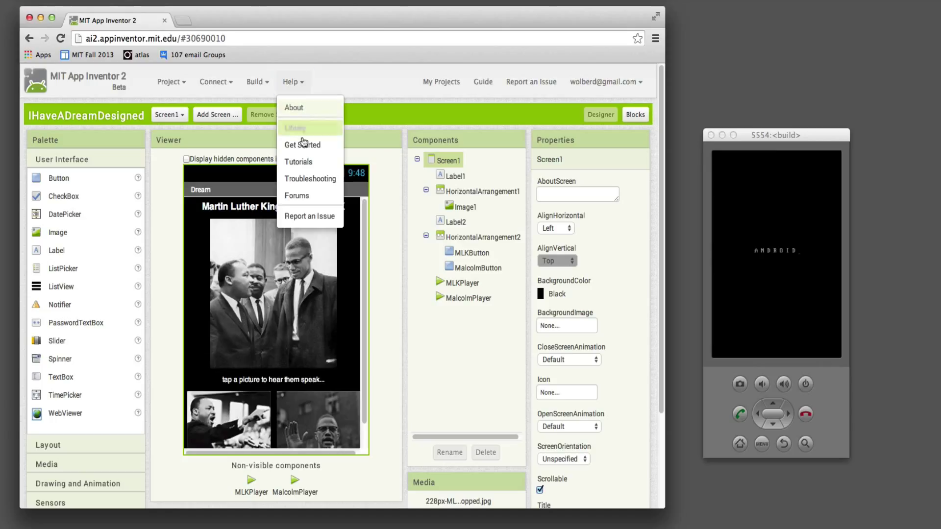
mouse_move(304, 145)
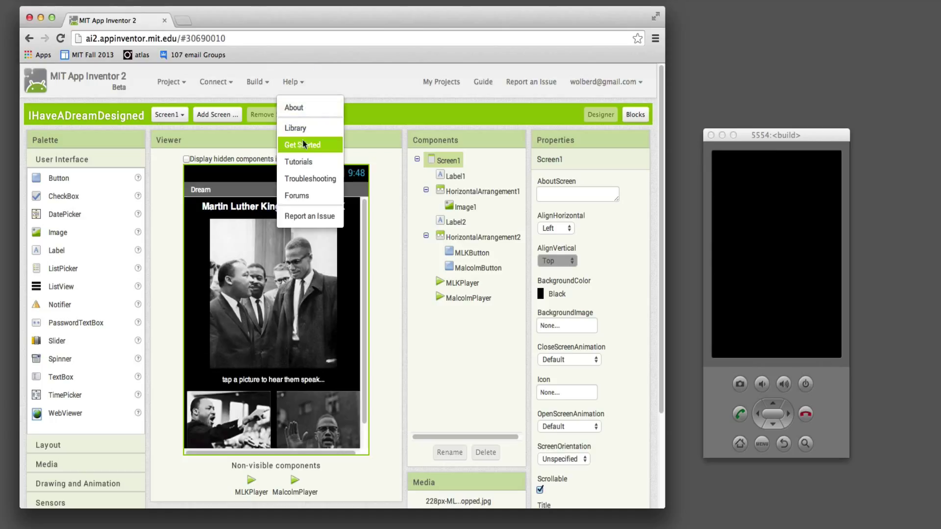
click(303, 144)
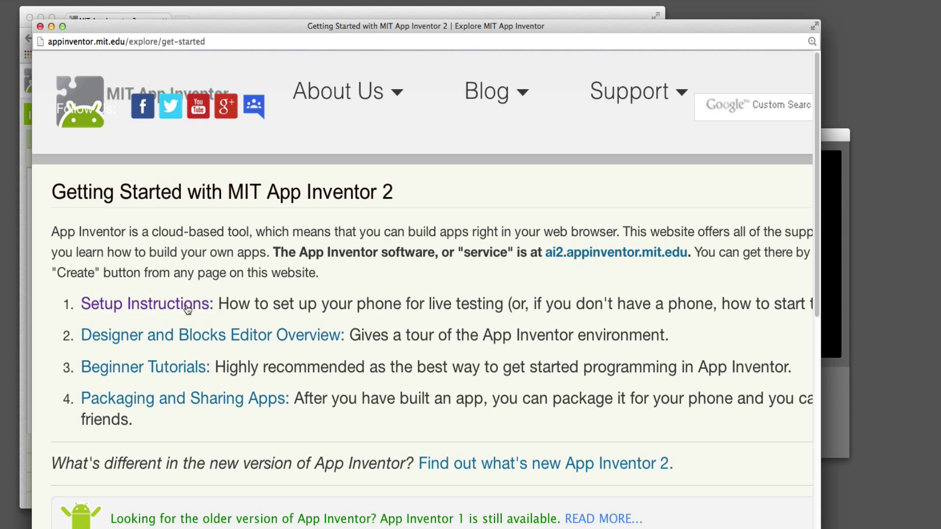
Navigate from the live-testing setup page to the emulator installation guide.
click(148, 304)
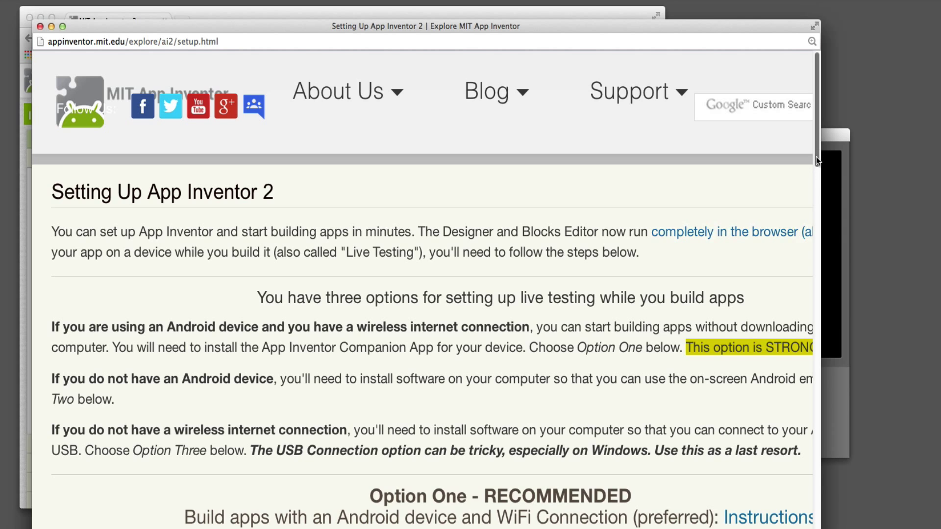
scroll(down, 3)
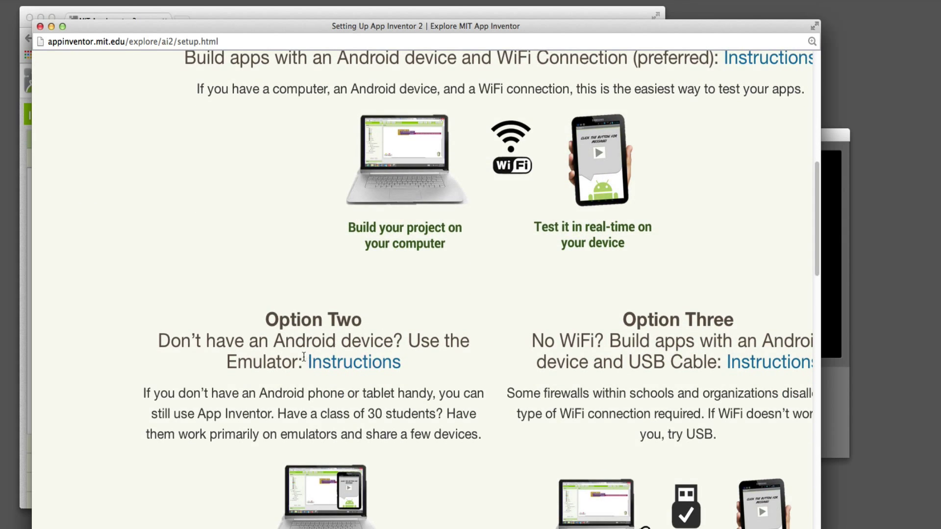
click(354, 362)
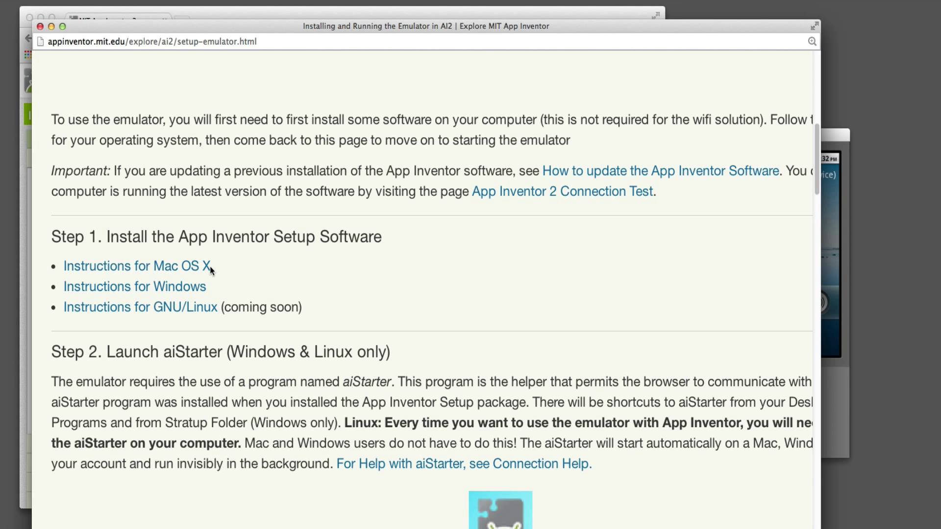
mouse_move(580, 166)
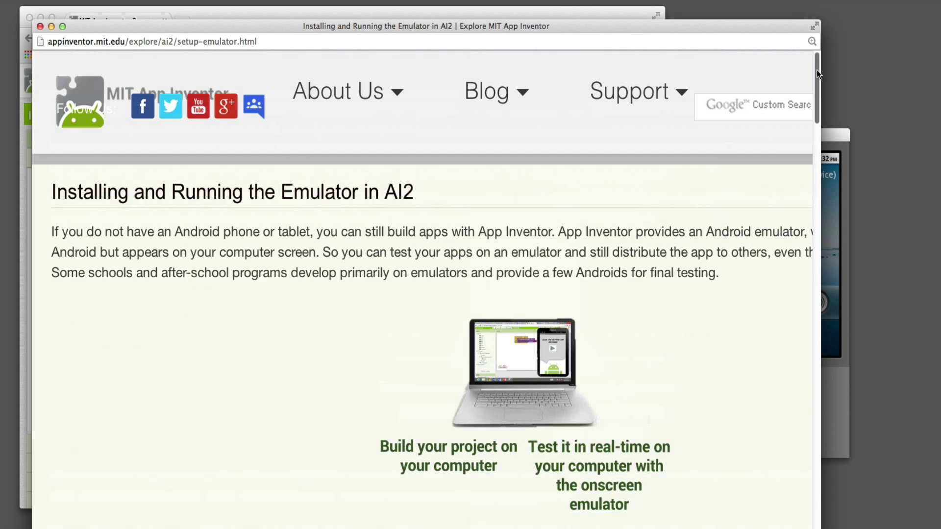
mouse_move(398, 343)
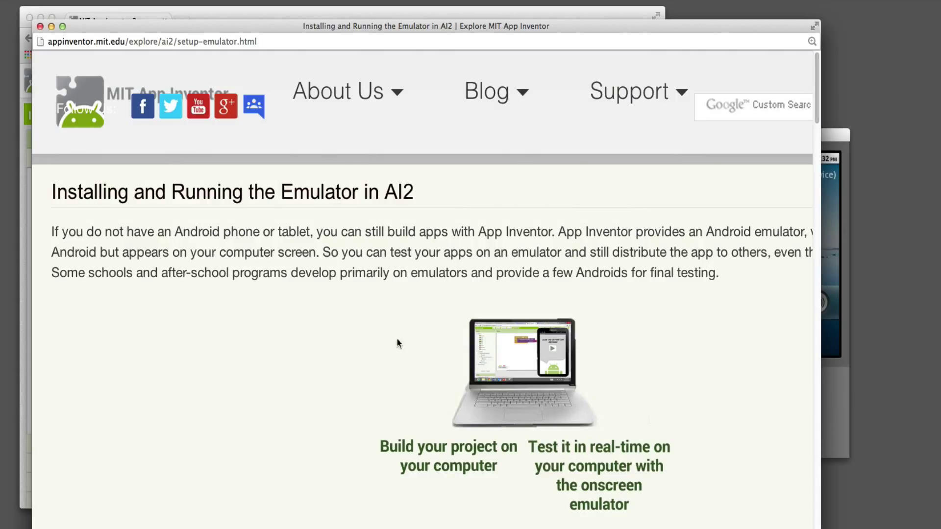
mouse_move(525, 386)
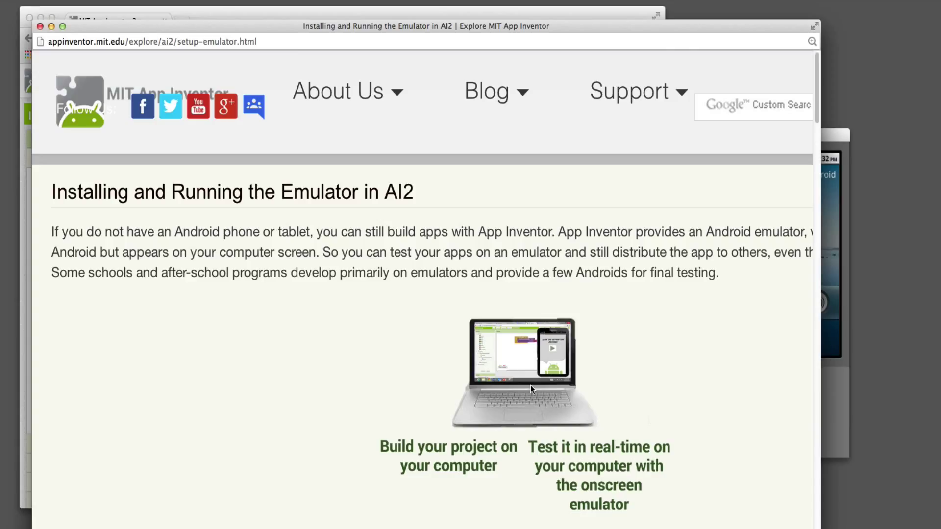
mouse_move(629, 175)
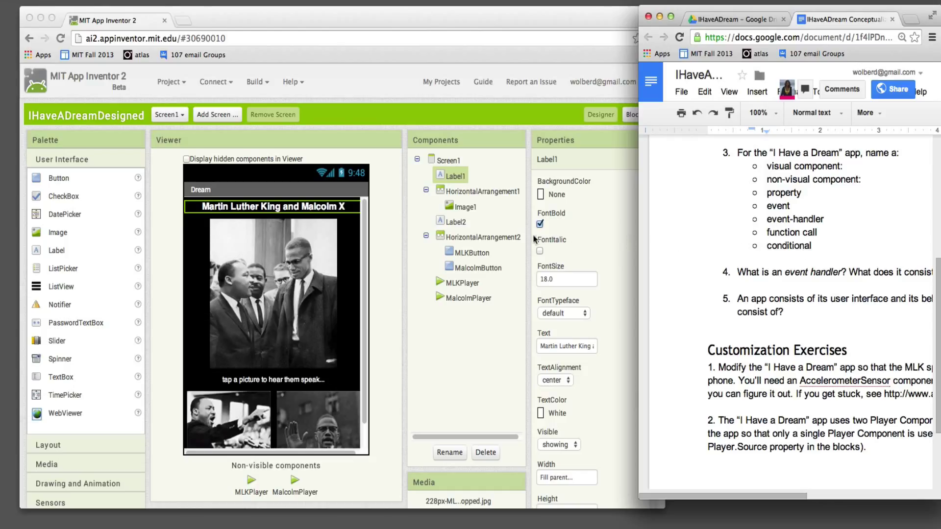
mouse_move(408, 244)
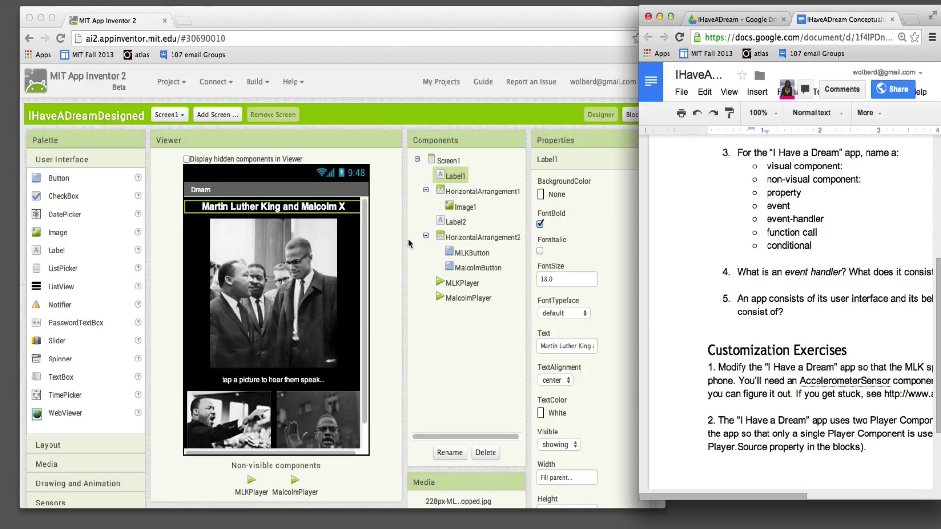
mouse_move(318, 249)
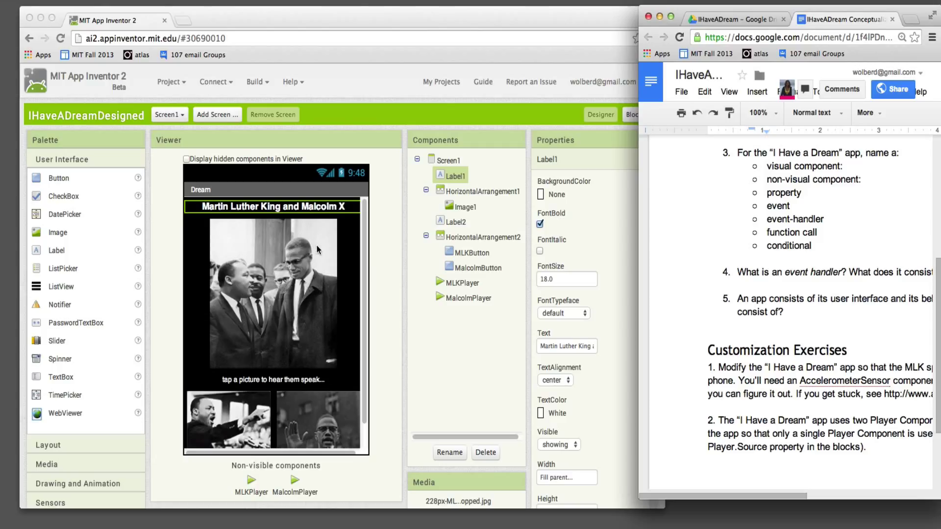
mouse_move(345, 243)
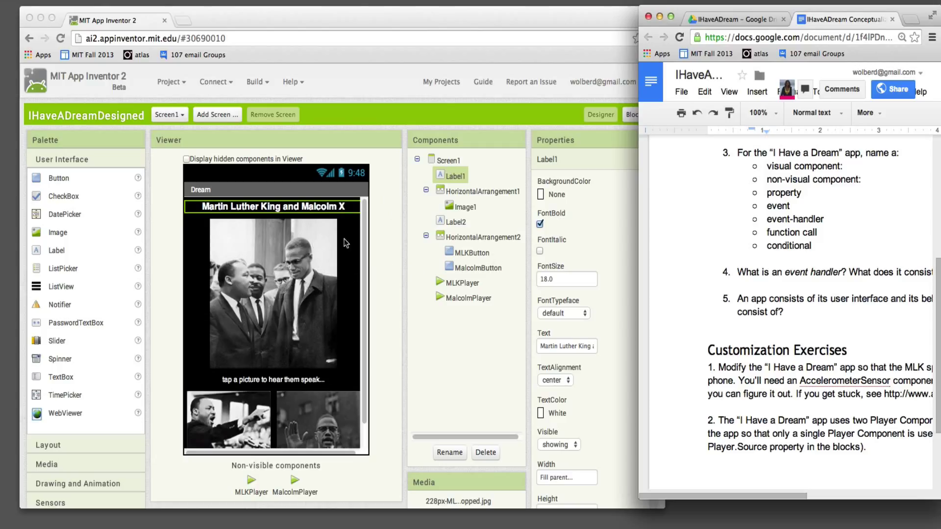
mouse_move(401, 316)
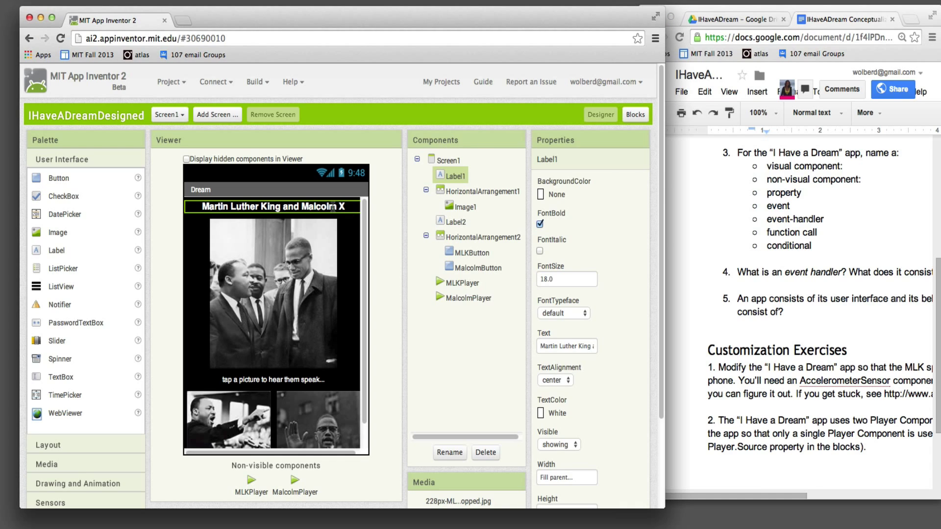
mouse_move(336, 206)
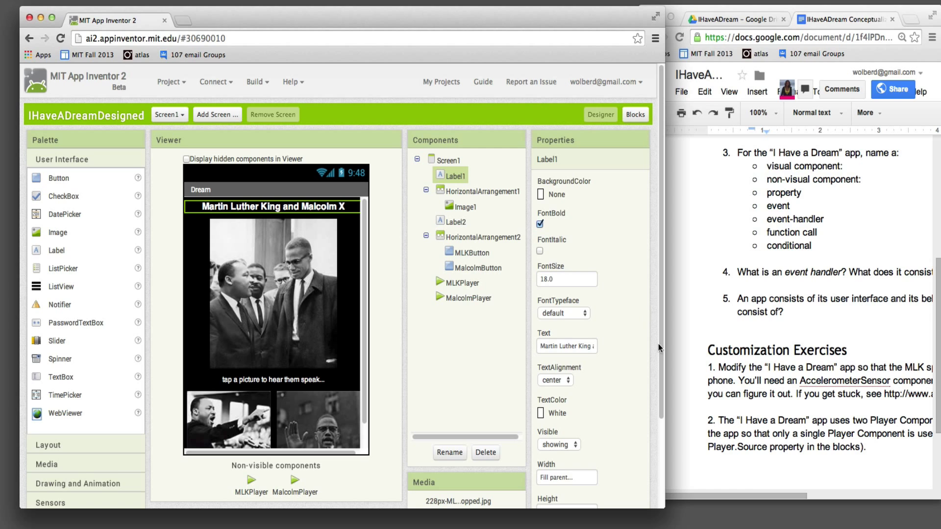
Scroll down the IHaveADreamDesigned designer to view Image1's properties beside the worksheet.
scroll(down, 3)
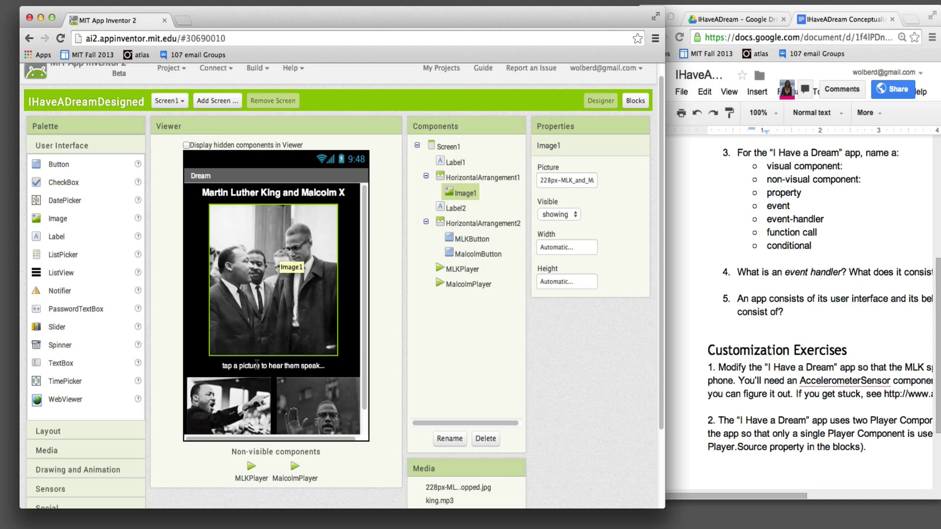
Inspect Label2, MLKButton, MLKPlayer and MalcolmPlayer properties, ending on malcolmx.mp3 source.
click(457, 207)
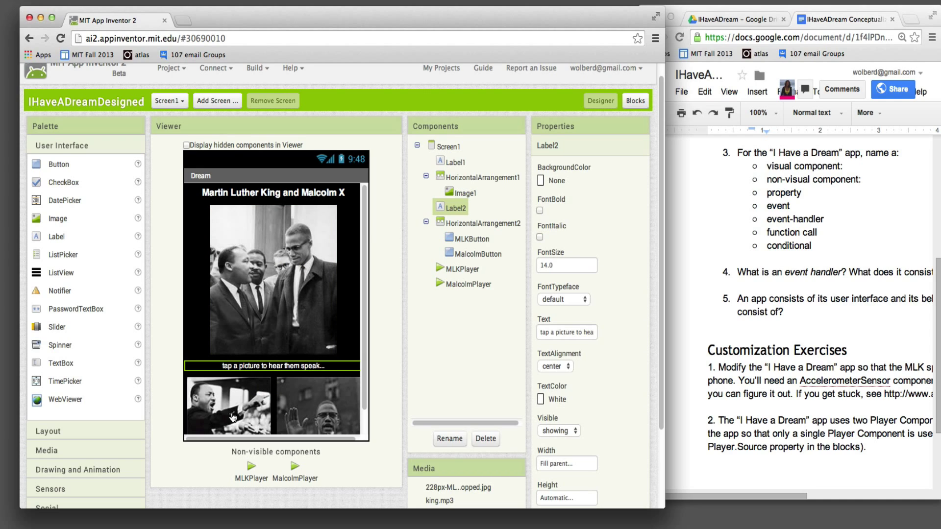
click(472, 238)
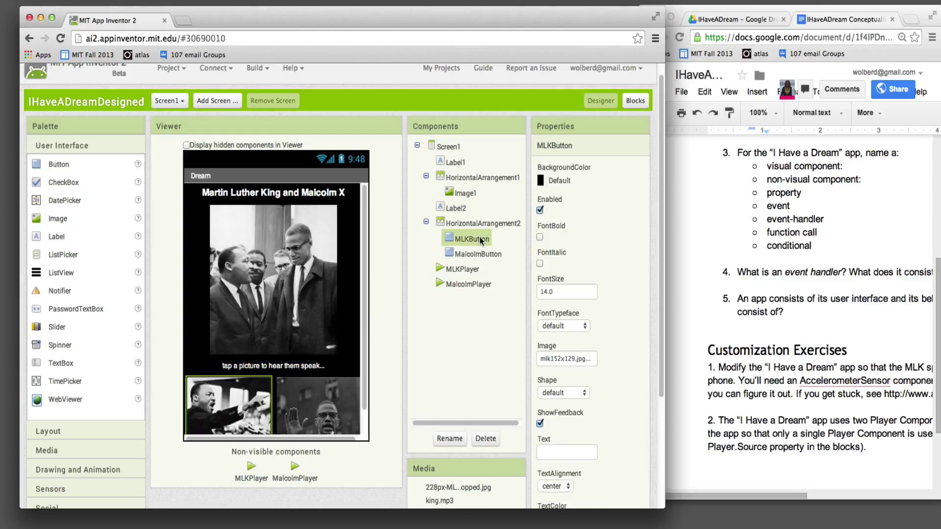
mouse_move(479, 257)
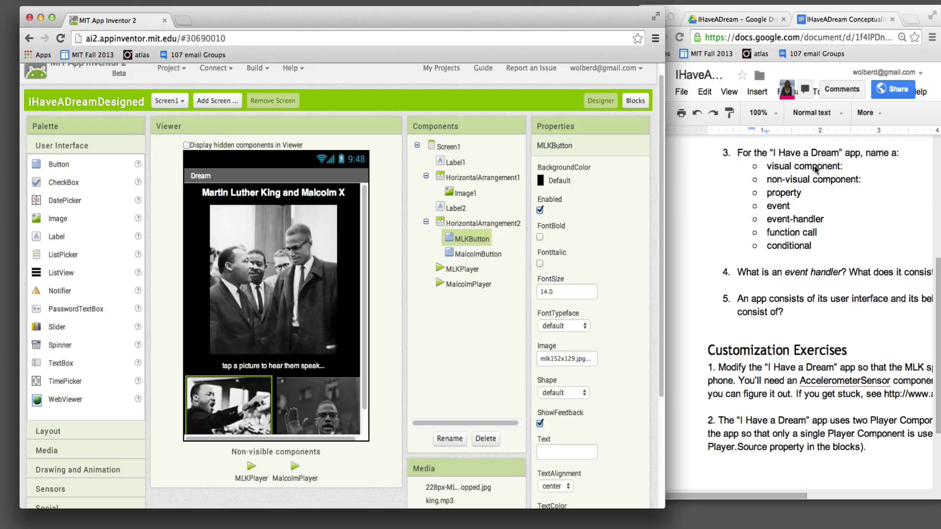
mouse_move(842, 163)
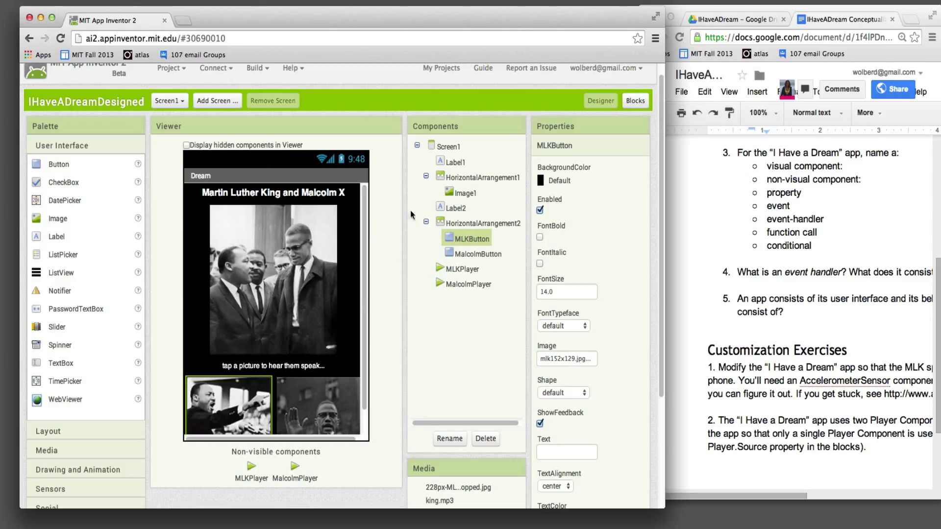
mouse_move(269, 359)
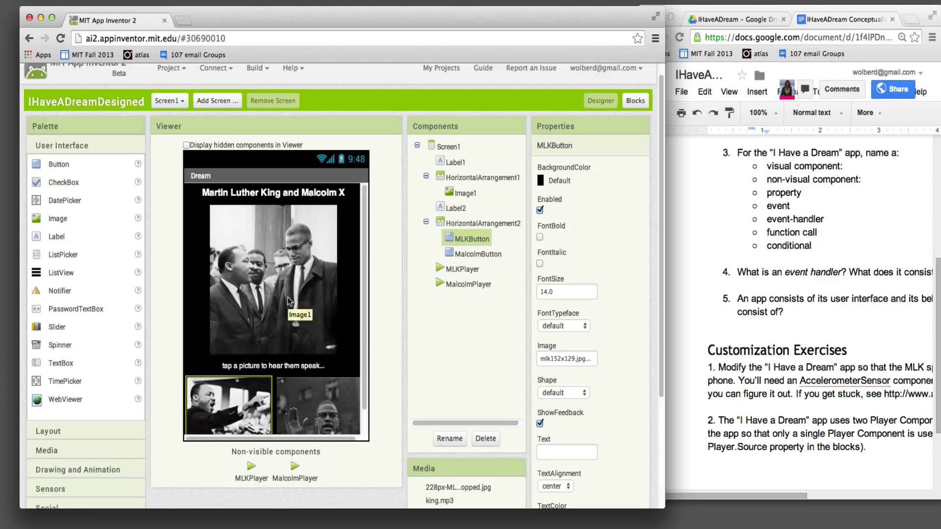
click(251, 466)
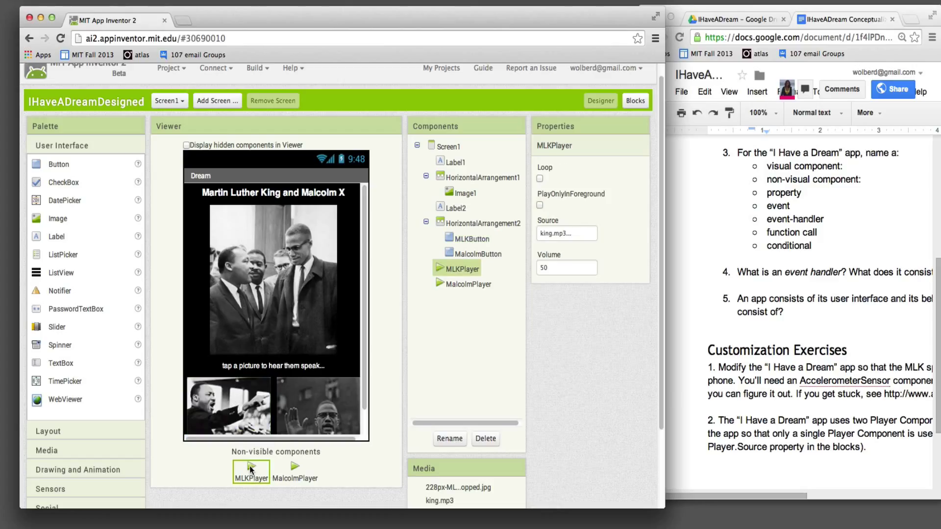
click(295, 471)
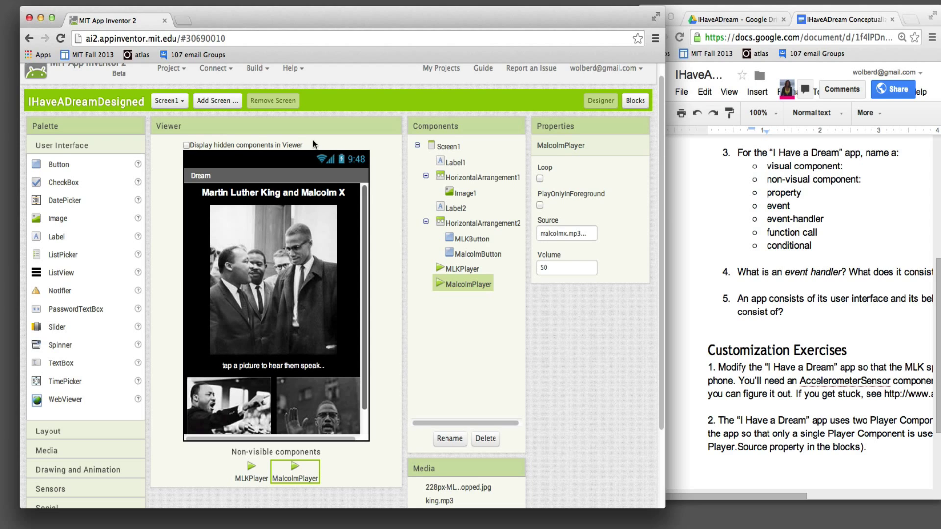
mouse_move(306, 339)
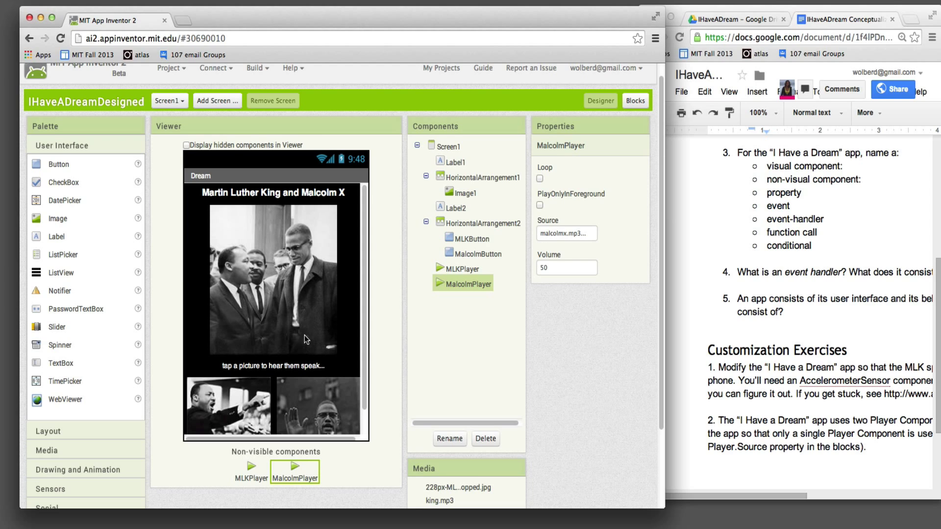
mouse_move(305, 474)
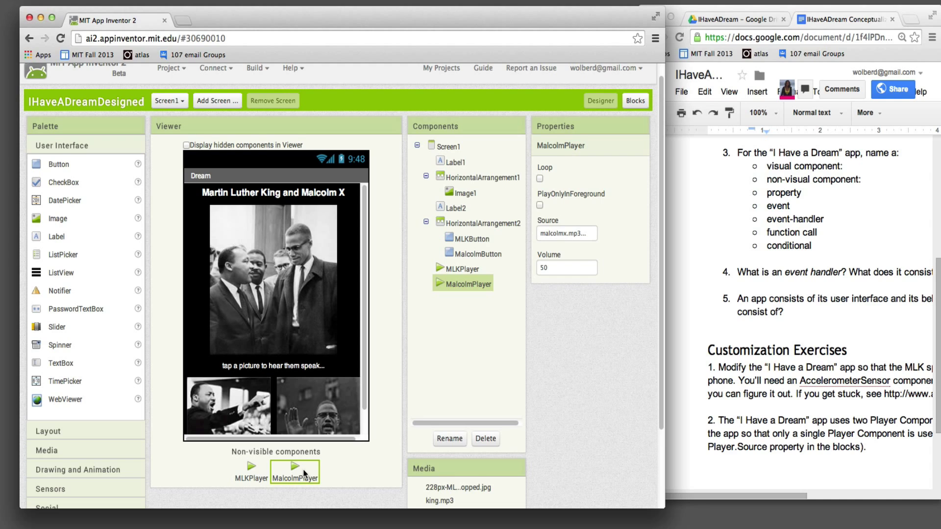
mouse_move(662, 344)
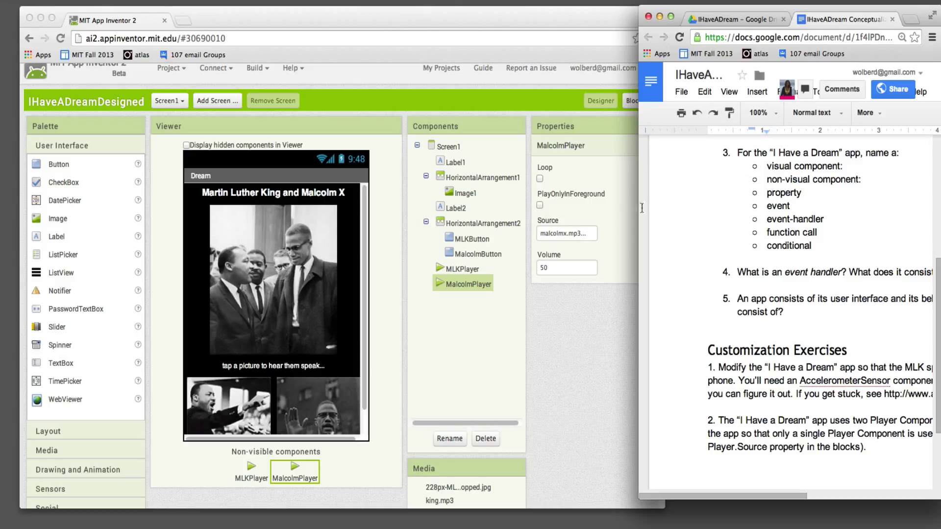
mouse_move(301, 340)
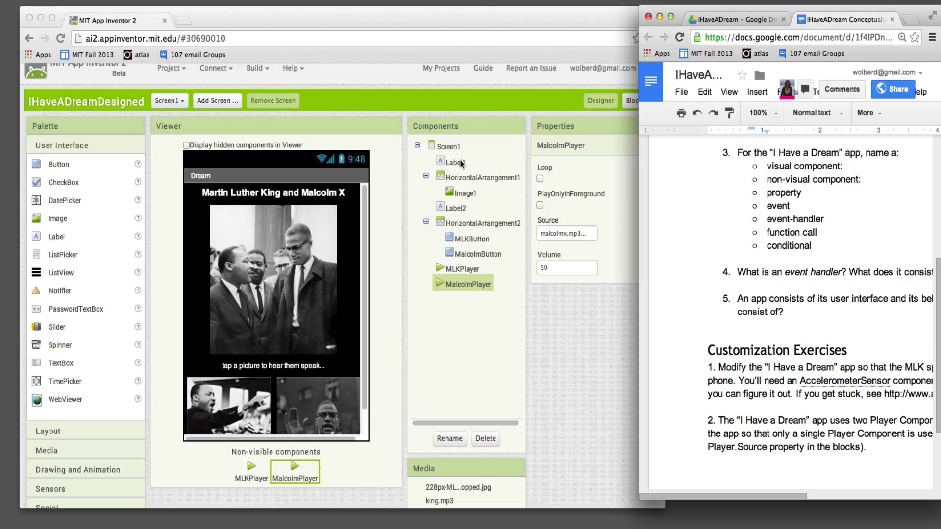
mouse_move(460, 166)
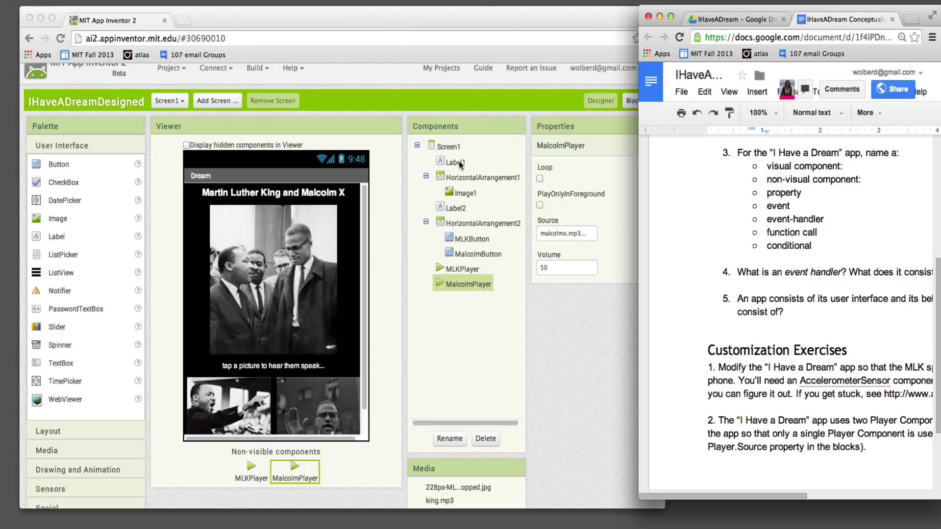
click(455, 162)
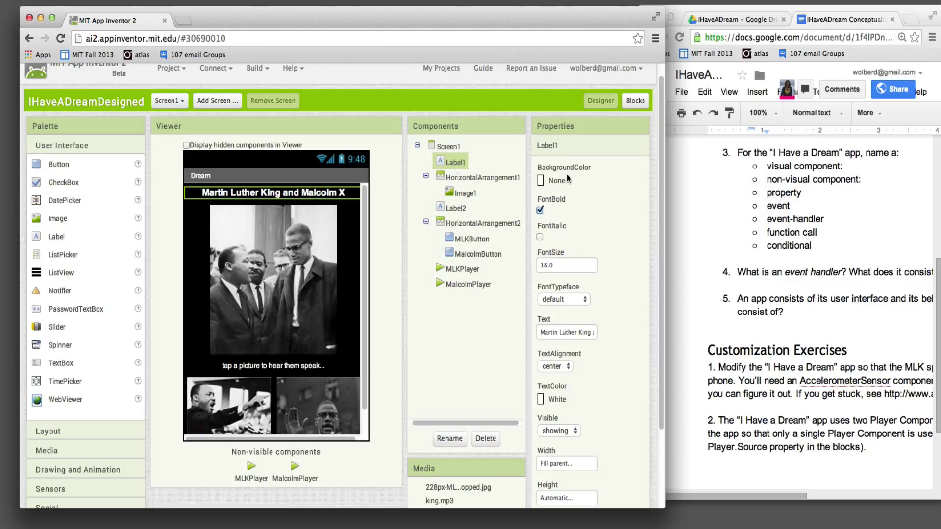
mouse_move(350, 180)
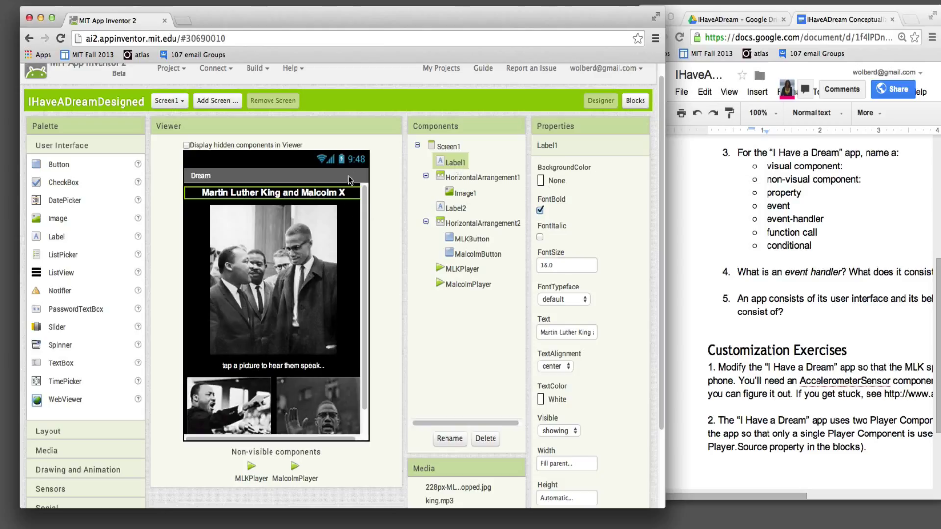
mouse_move(188, 306)
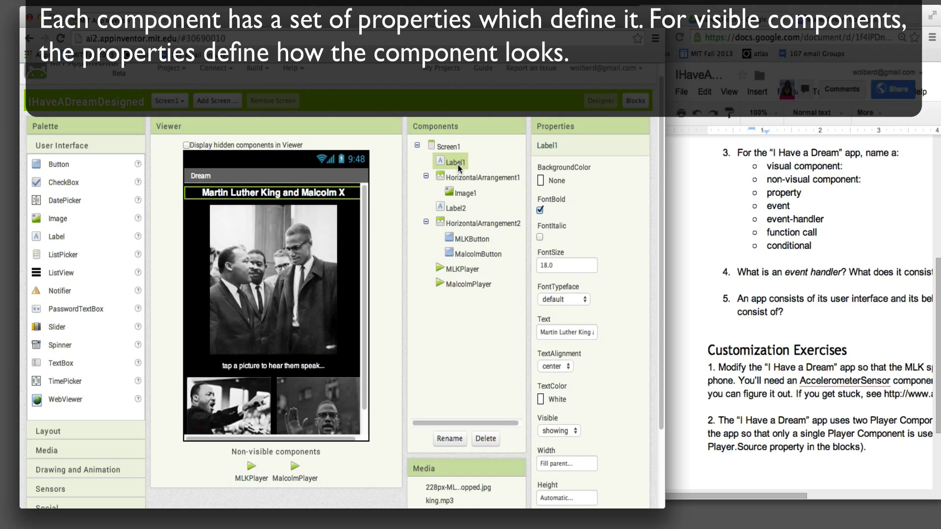
mouse_move(362, 340)
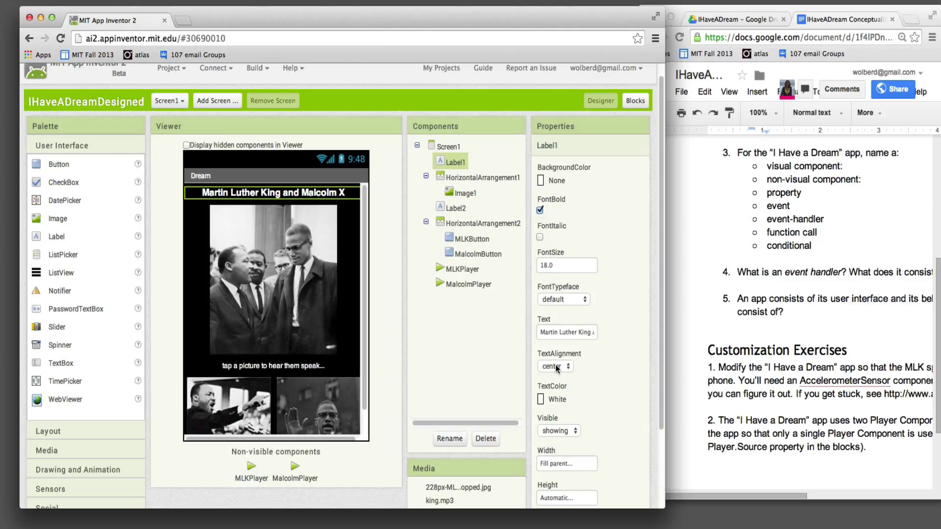
mouse_move(759, 187)
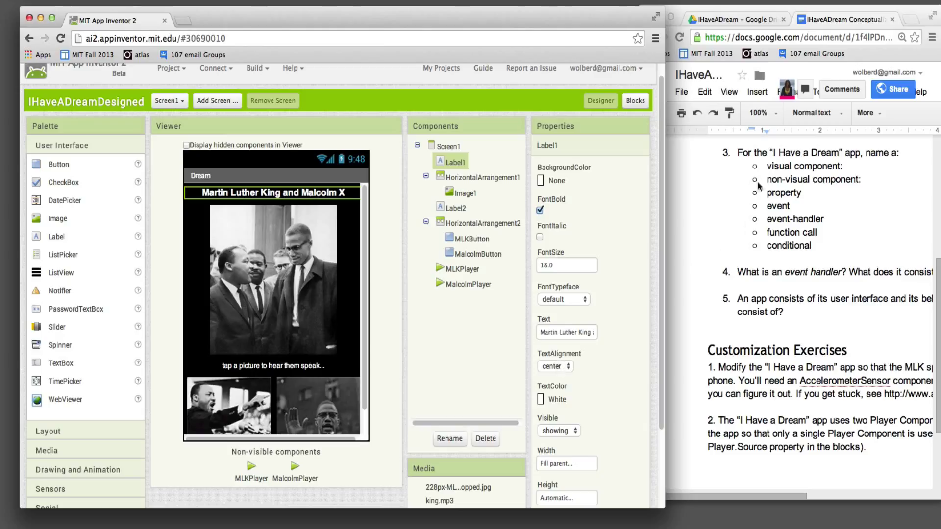
mouse_move(781, 187)
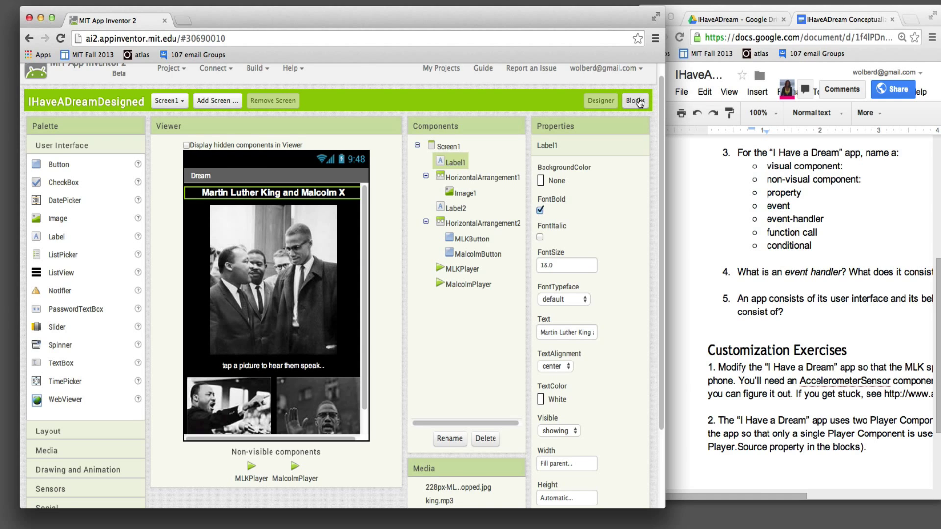
Show the when MLKButton.Click and when MalcolmButton.Click blocks in the Blocks Editor.
click(635, 100)
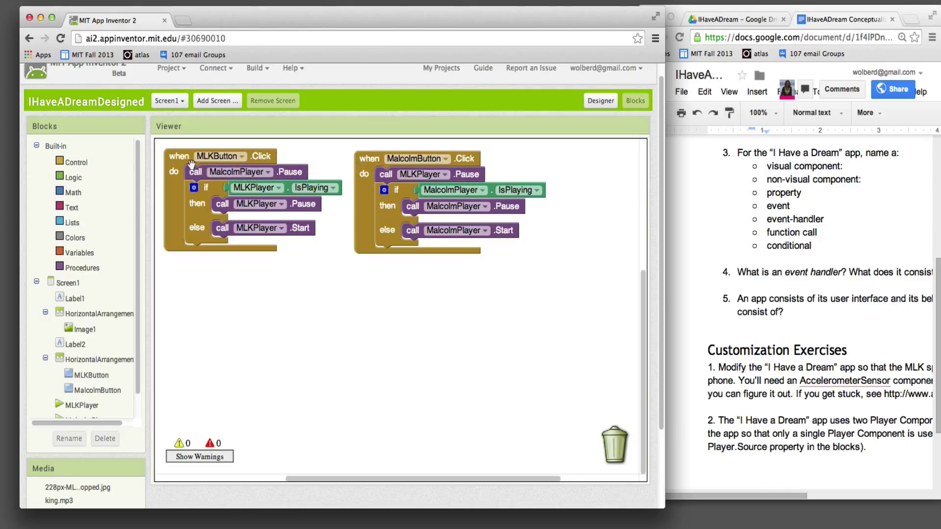
click(220, 155)
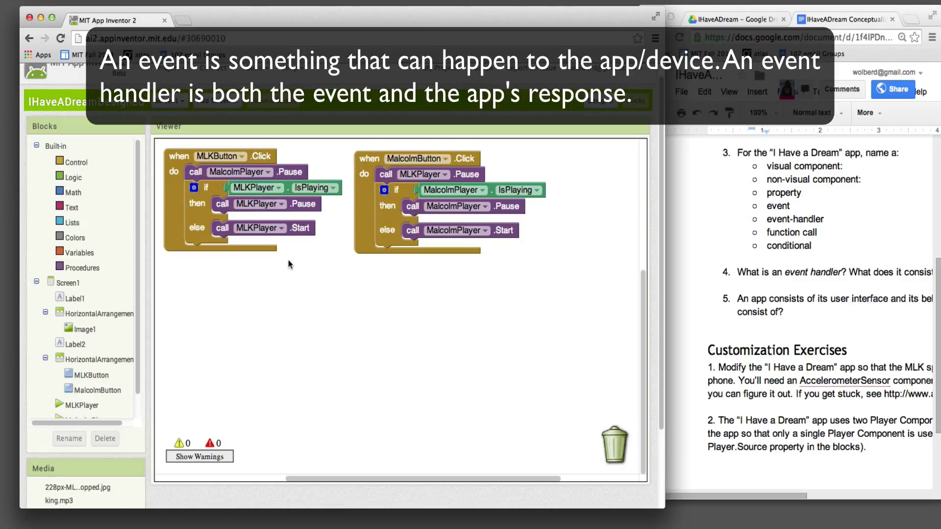
mouse_move(353, 319)
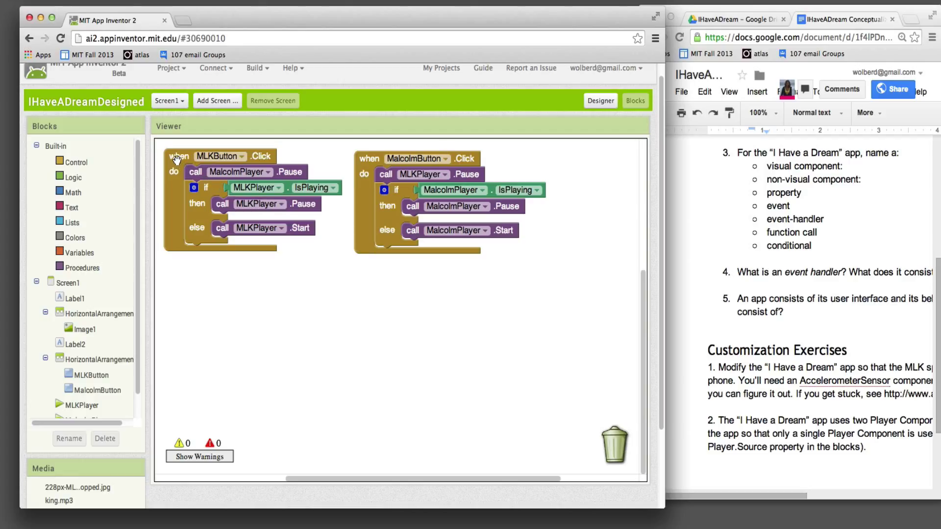
mouse_move(257, 156)
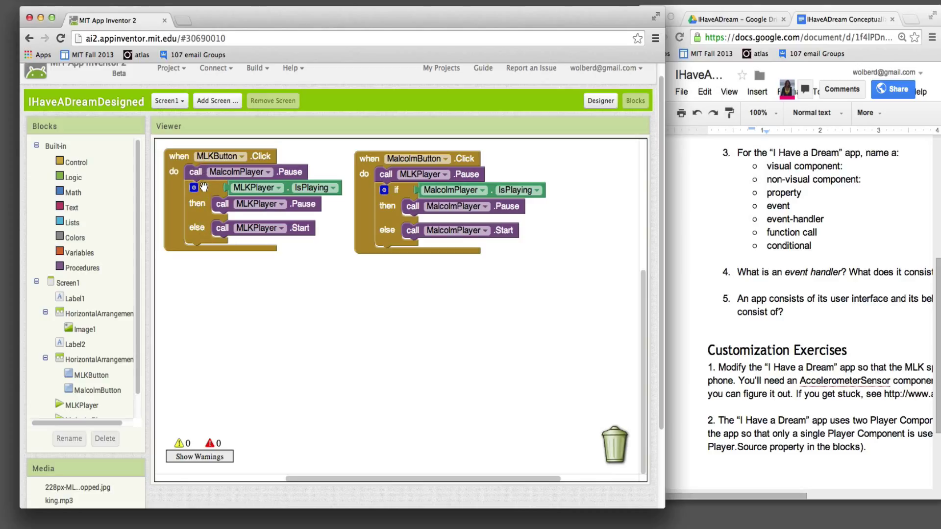
mouse_move(199, 188)
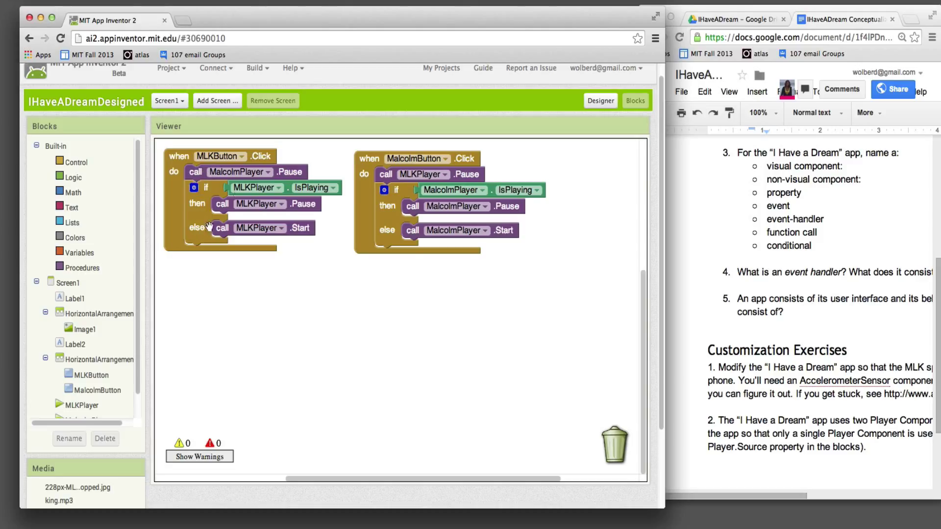
mouse_move(155, 218)
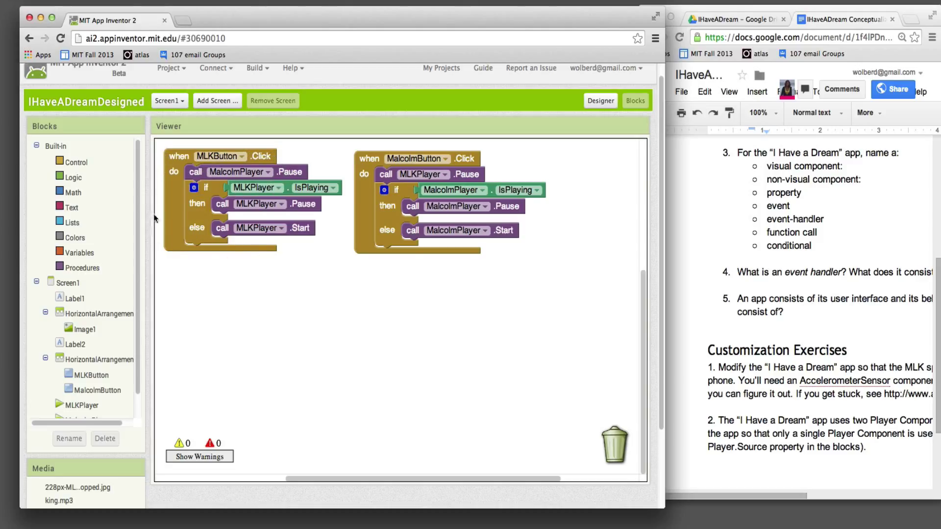
mouse_move(198, 246)
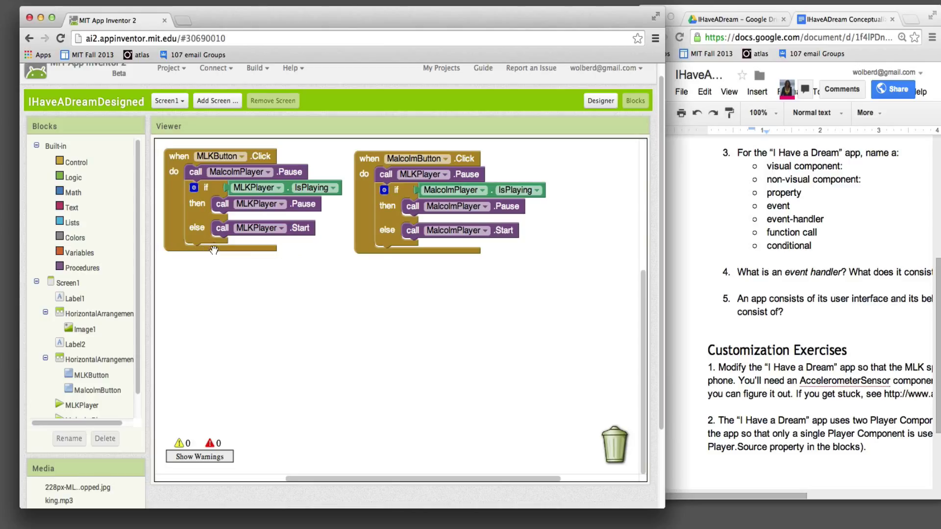
mouse_move(317, 182)
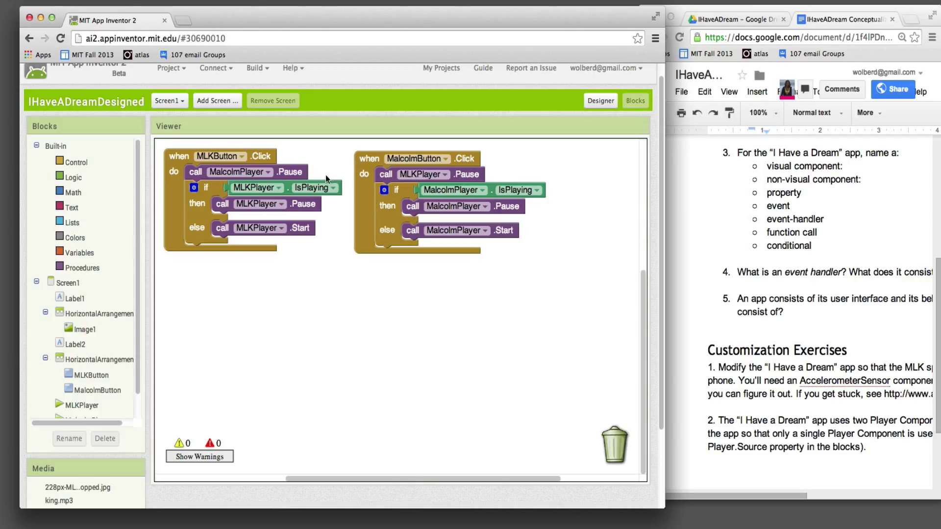
mouse_move(306, 221)
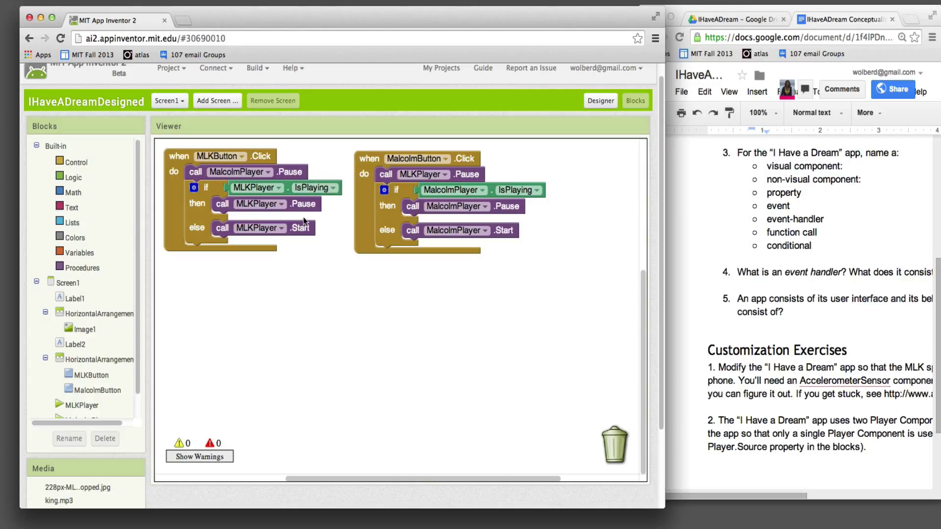
mouse_move(300, 228)
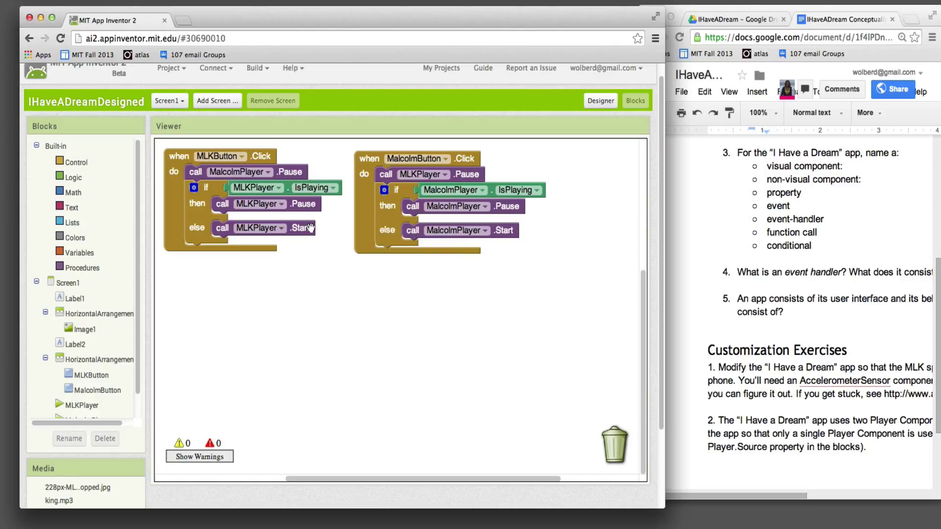
mouse_move(298, 228)
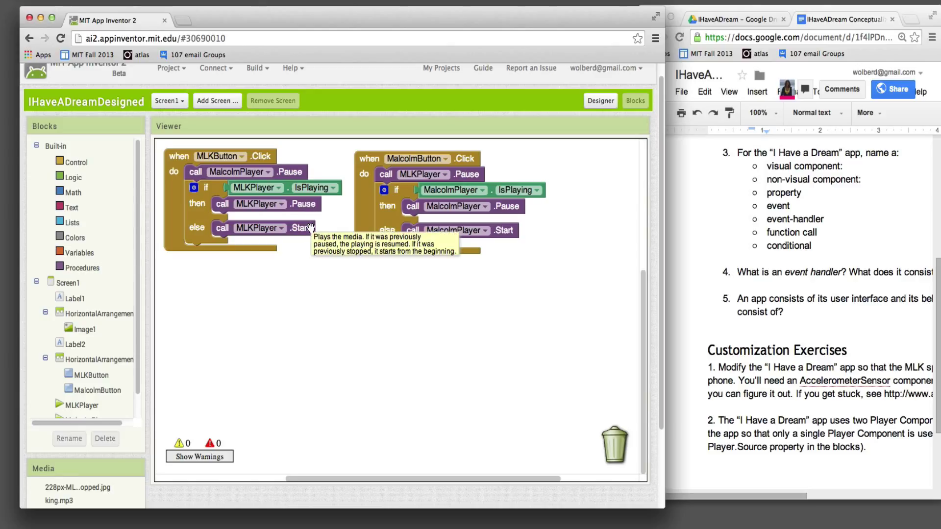
mouse_move(807, 251)
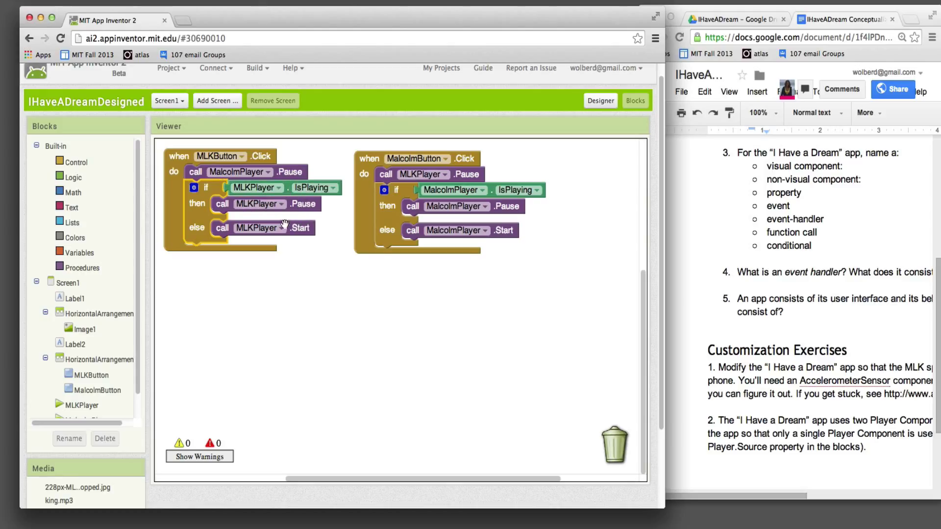
mouse_move(217, 207)
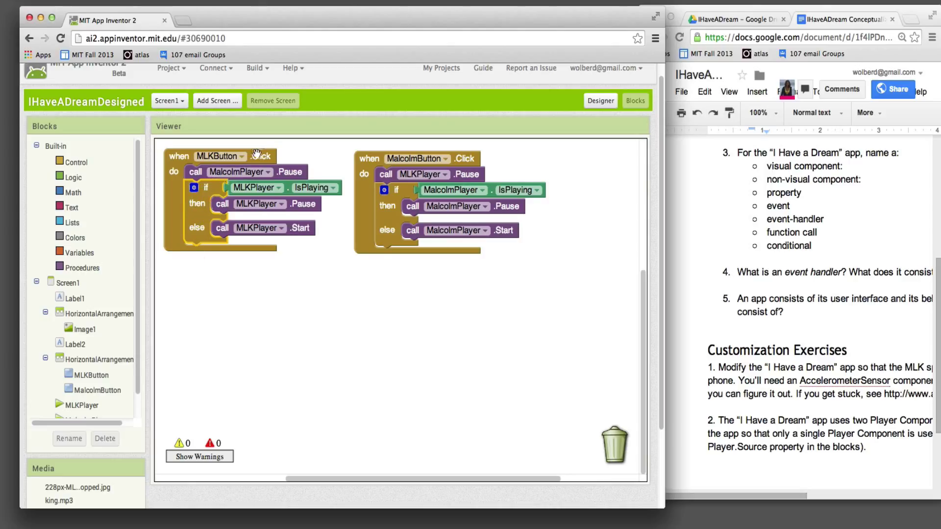
mouse_move(301, 246)
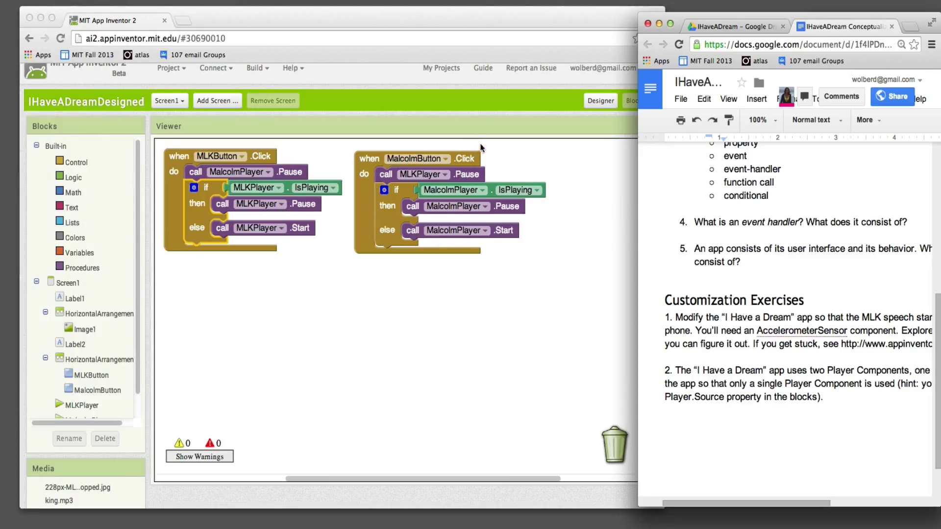
mouse_move(465, 183)
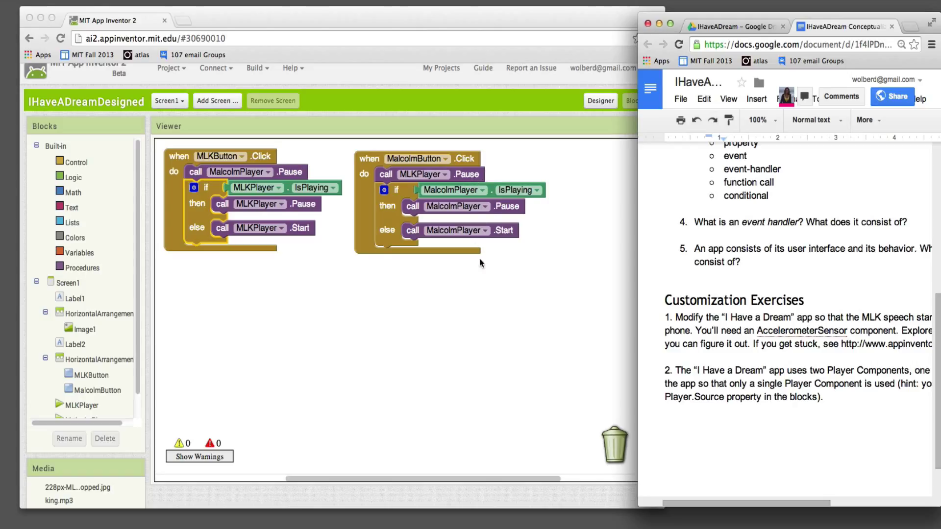
mouse_move(486, 294)
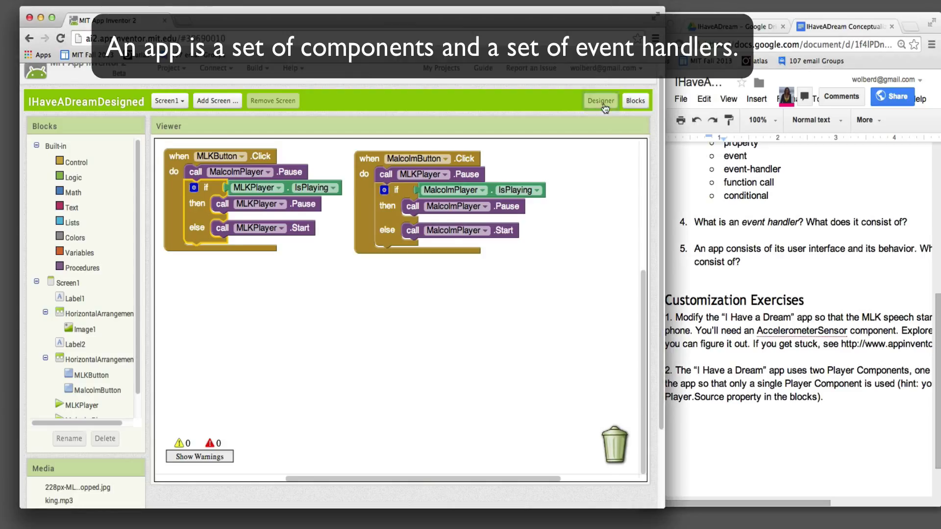
click(599, 100)
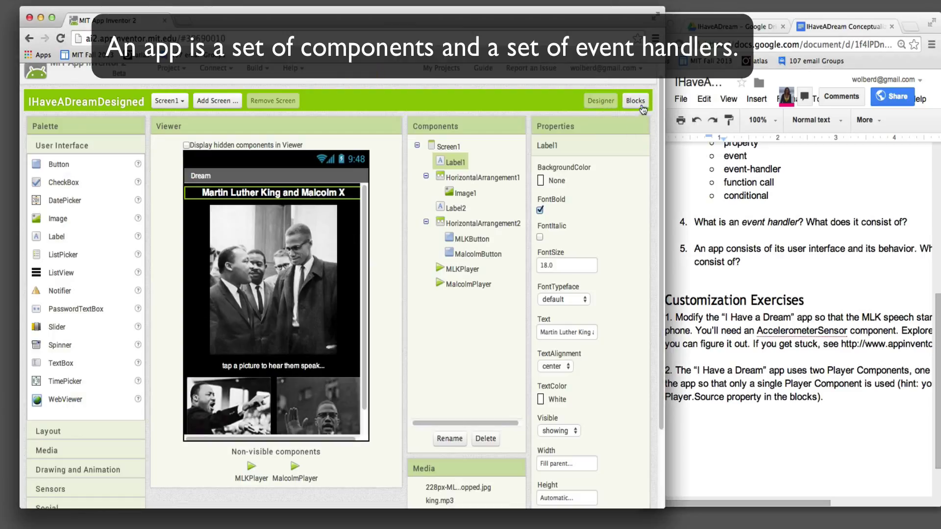
click(634, 100)
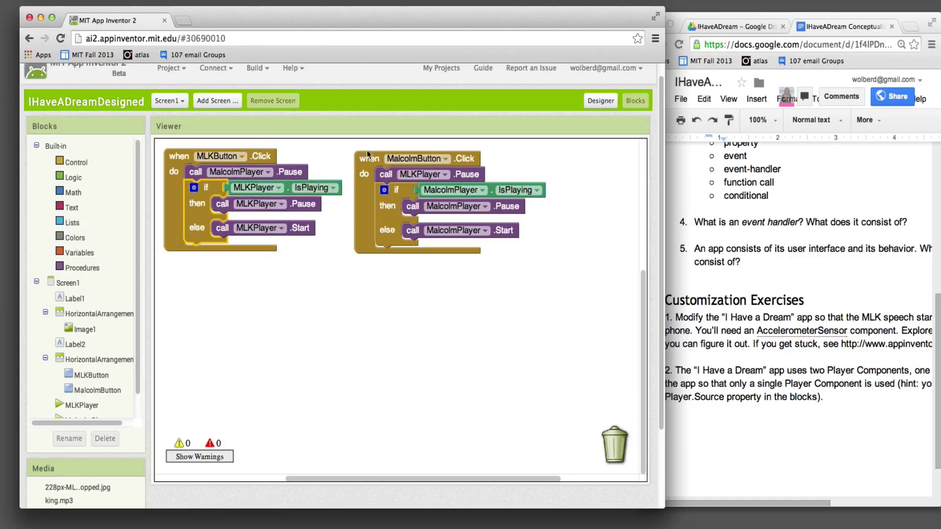
mouse_move(367, 172)
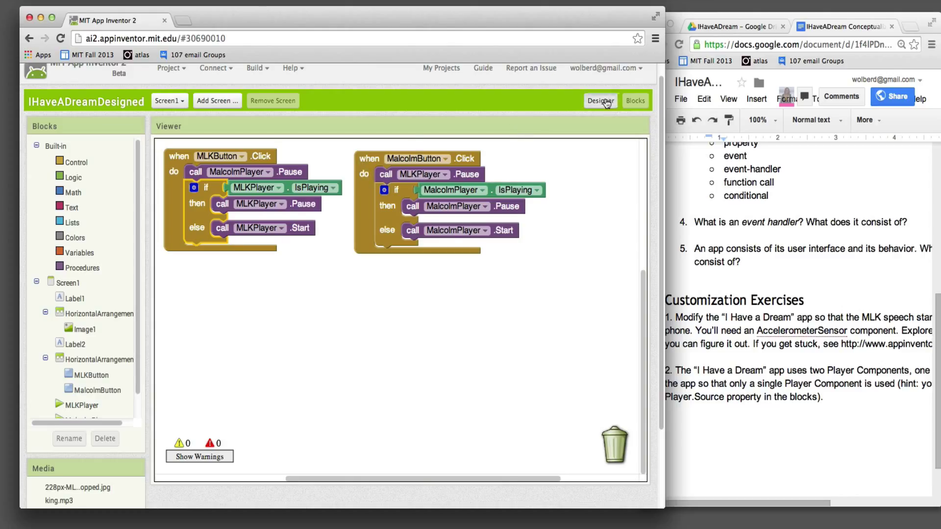
click(600, 100)
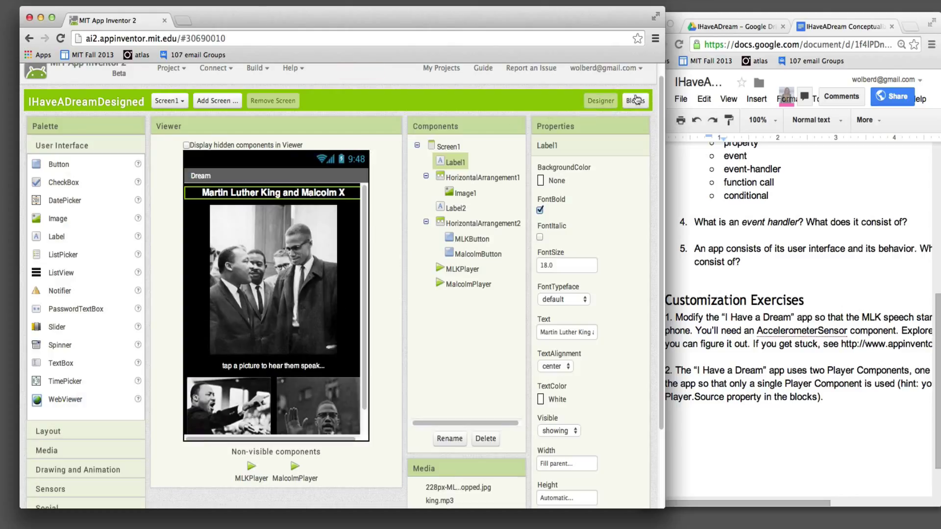
click(636, 100)
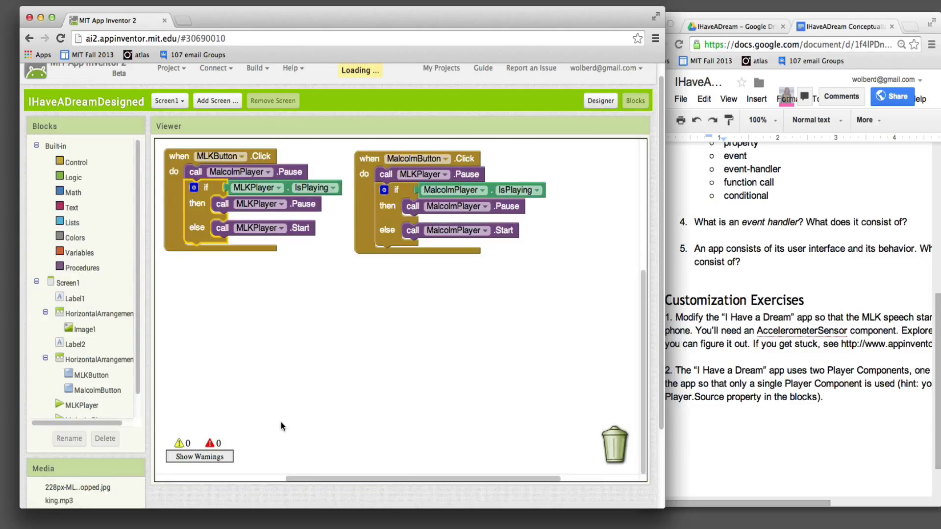